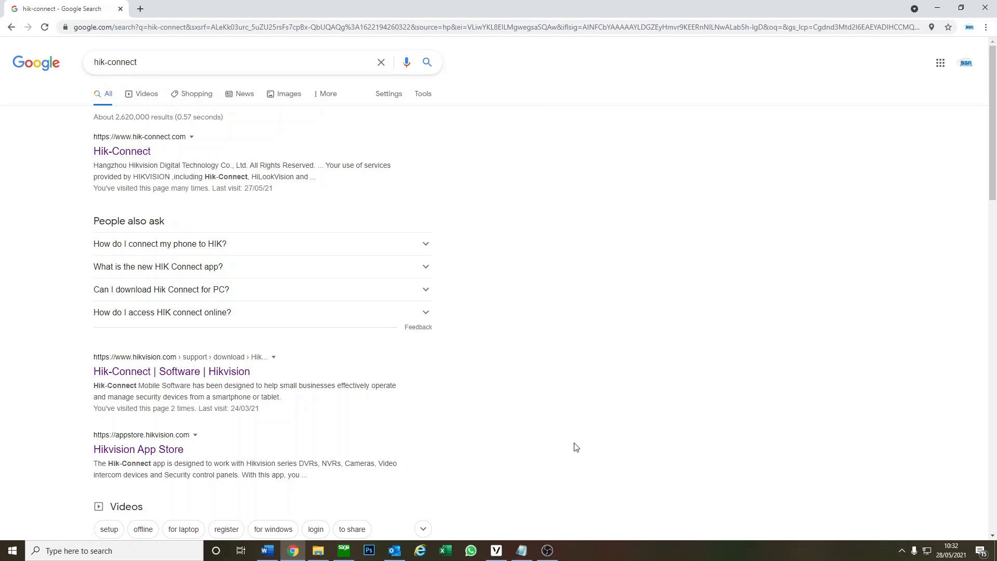
pyautogui.moveTo(597, 435)
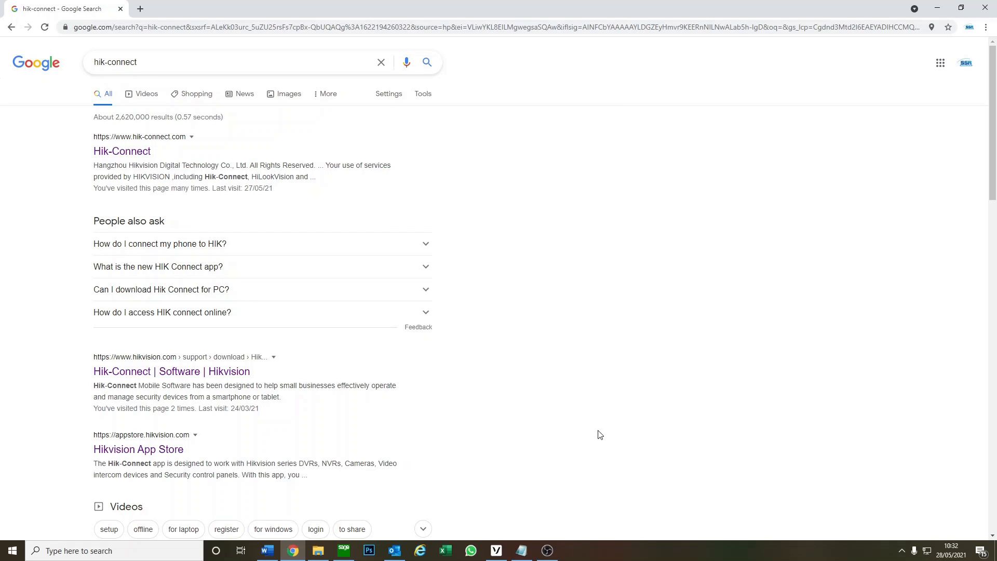
pyautogui.moveTo(508, 378)
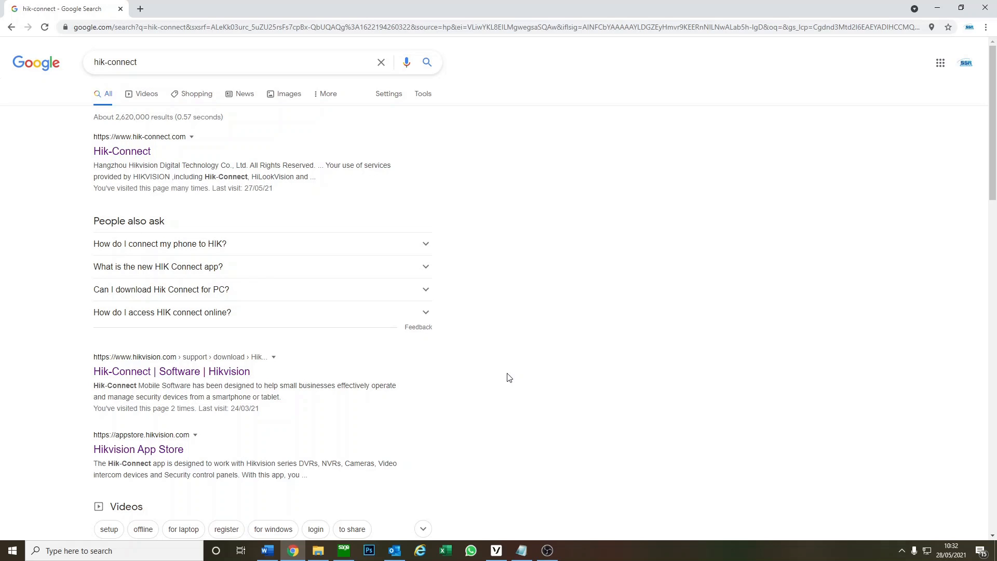
pyautogui.moveTo(535, 339)
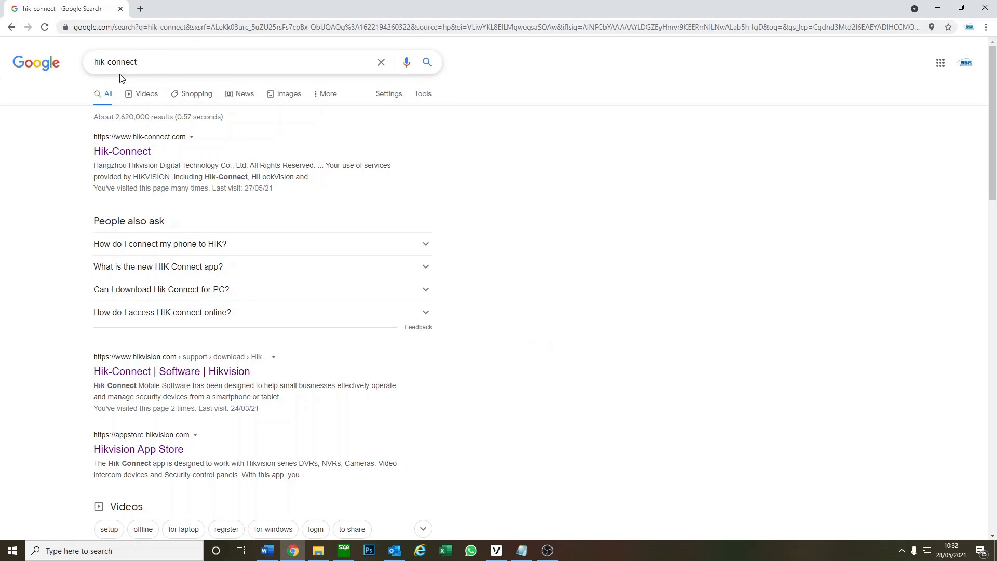
pyautogui.moveTo(286, 162)
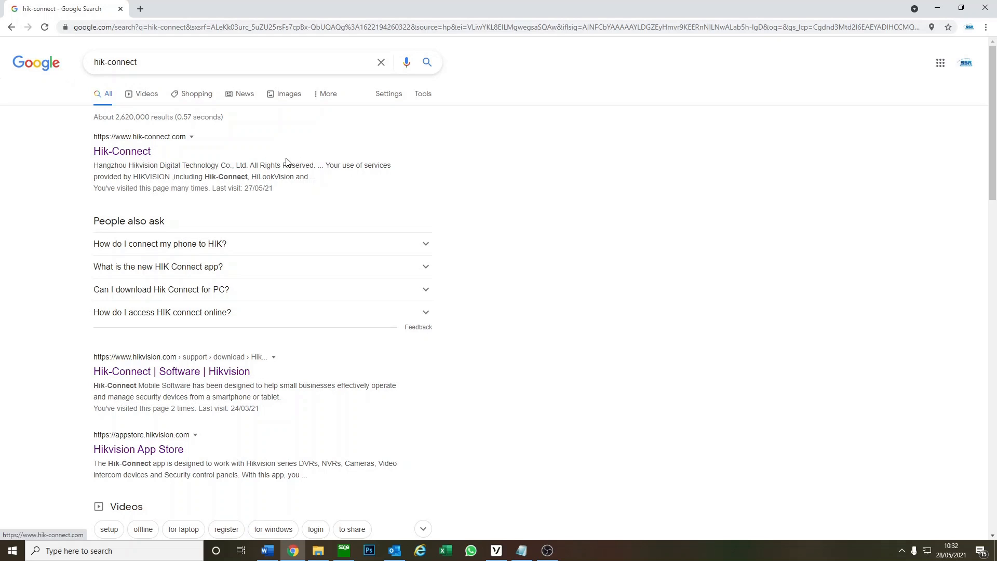
pyautogui.moveTo(155, 175)
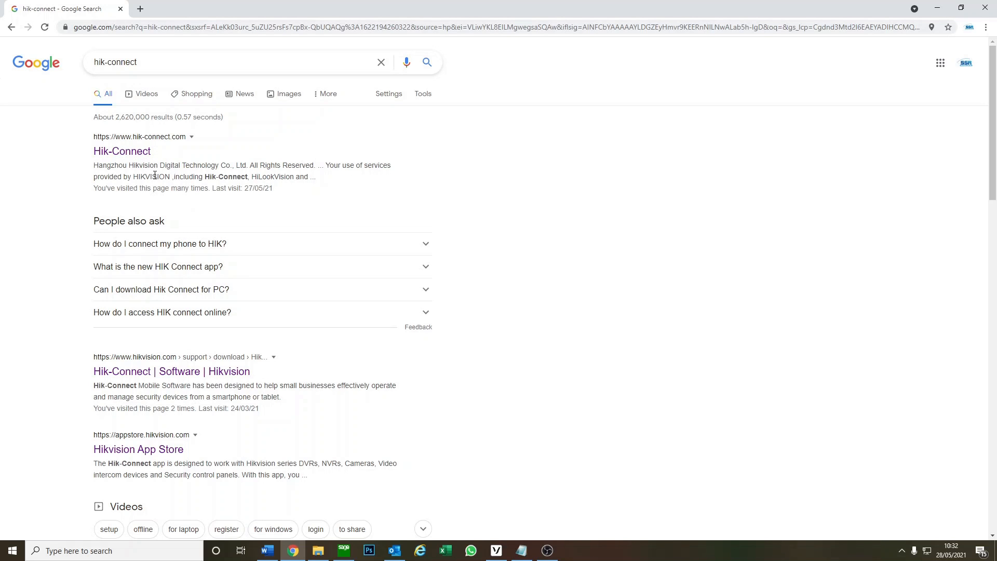
# Open the Hik-Connect site, view the registration form's phone-number option and User Name field, then return to sign-in.
pyautogui.click(121, 150)
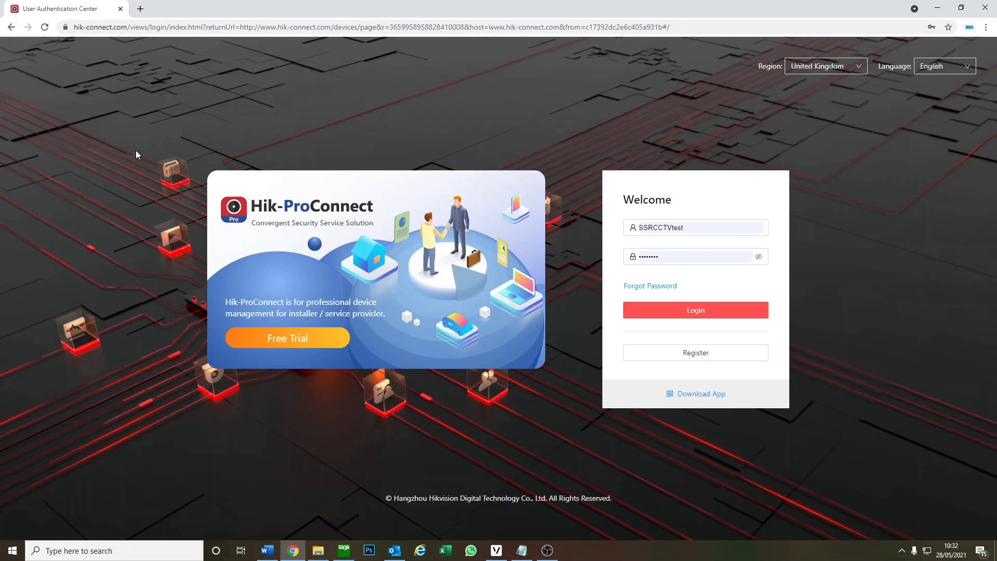
pyautogui.moveTo(273, 94)
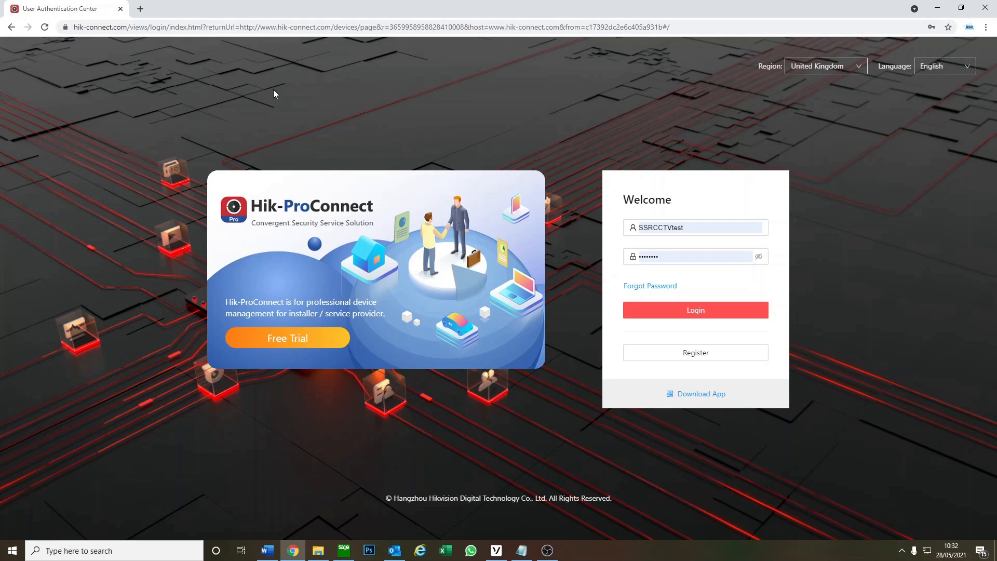
pyautogui.moveTo(714, 358)
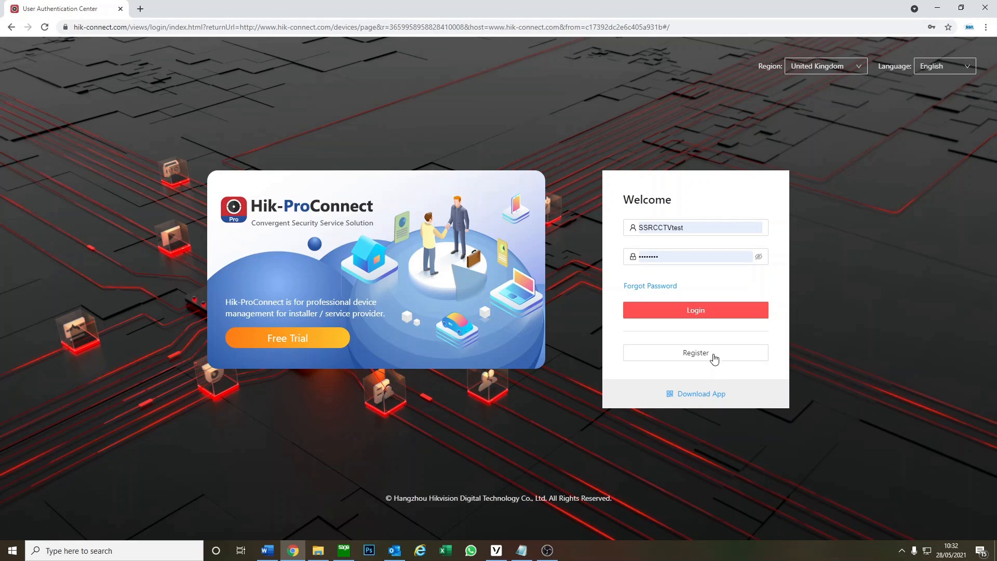
pyautogui.click(694, 353)
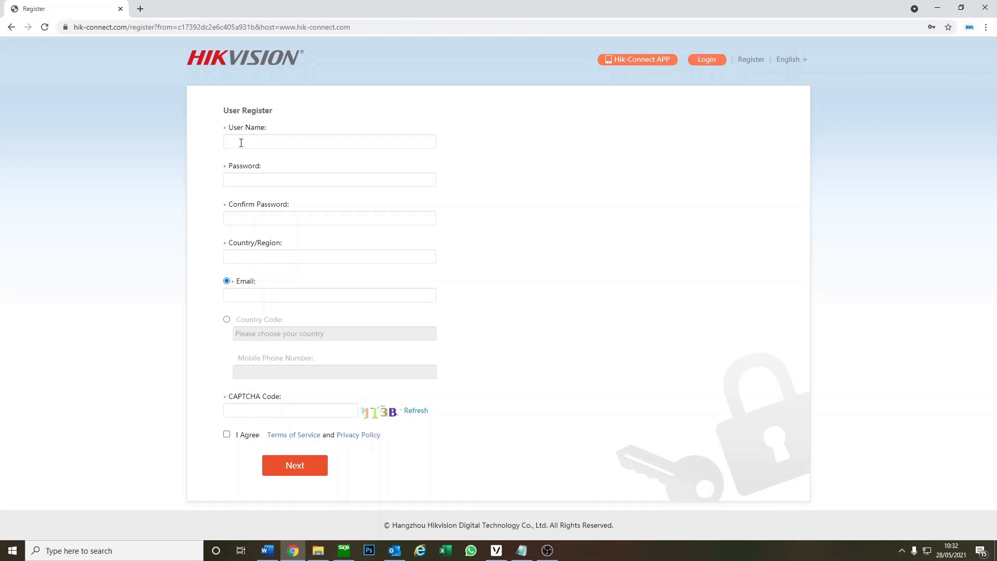
pyautogui.moveTo(218, 301)
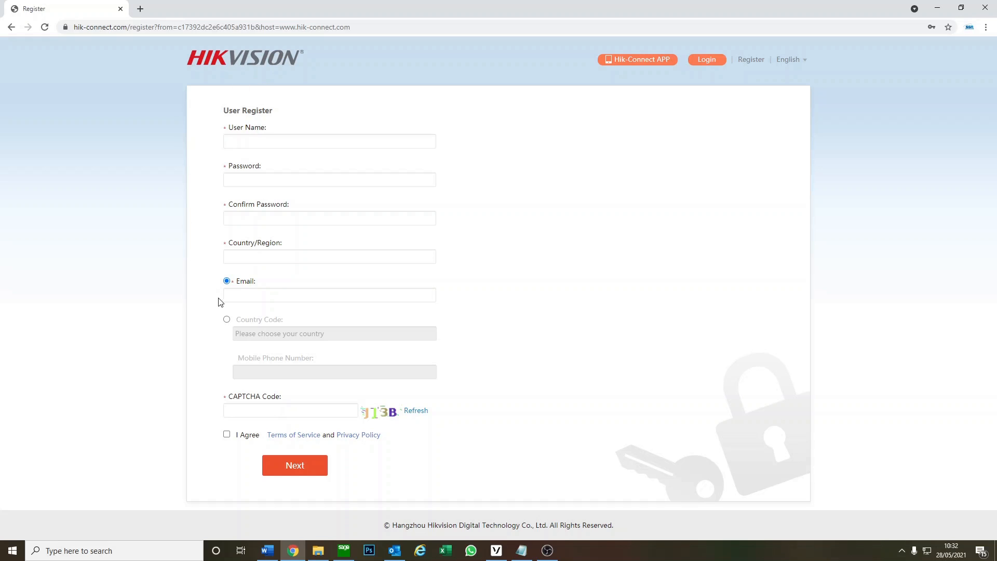
pyautogui.click(226, 320)
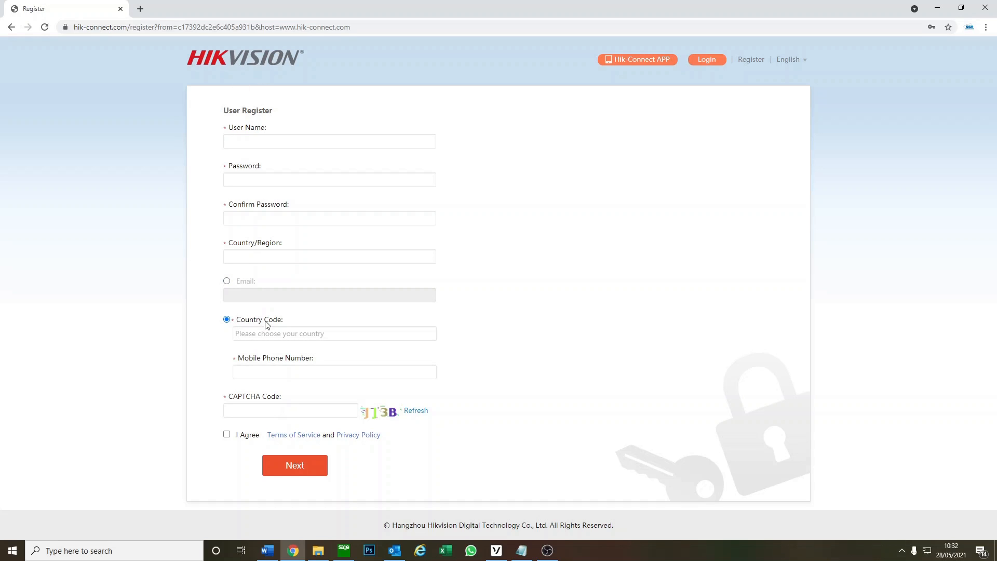
pyautogui.click(329, 140)
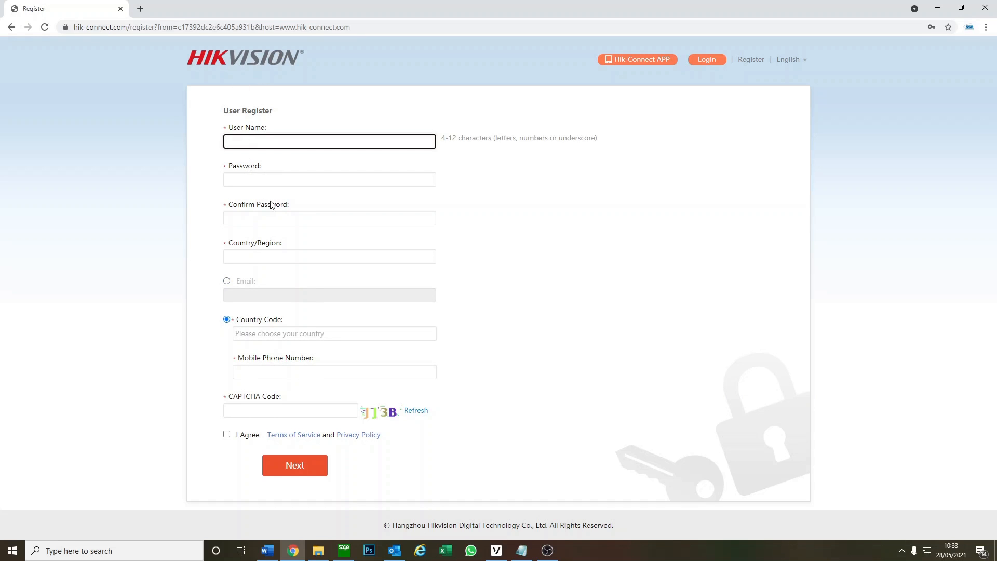
pyautogui.moveTo(409, 333)
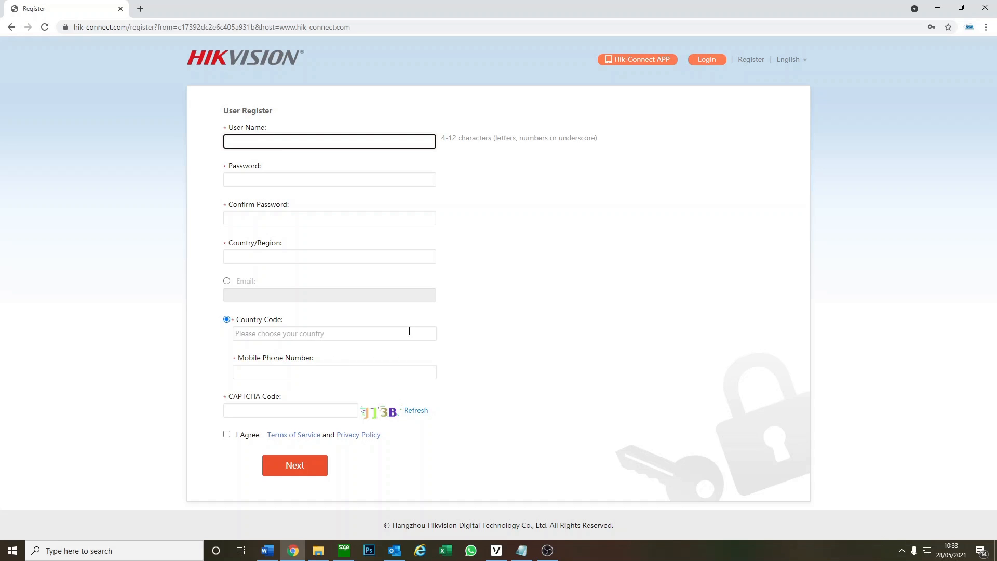
pyautogui.moveTo(3, 16)
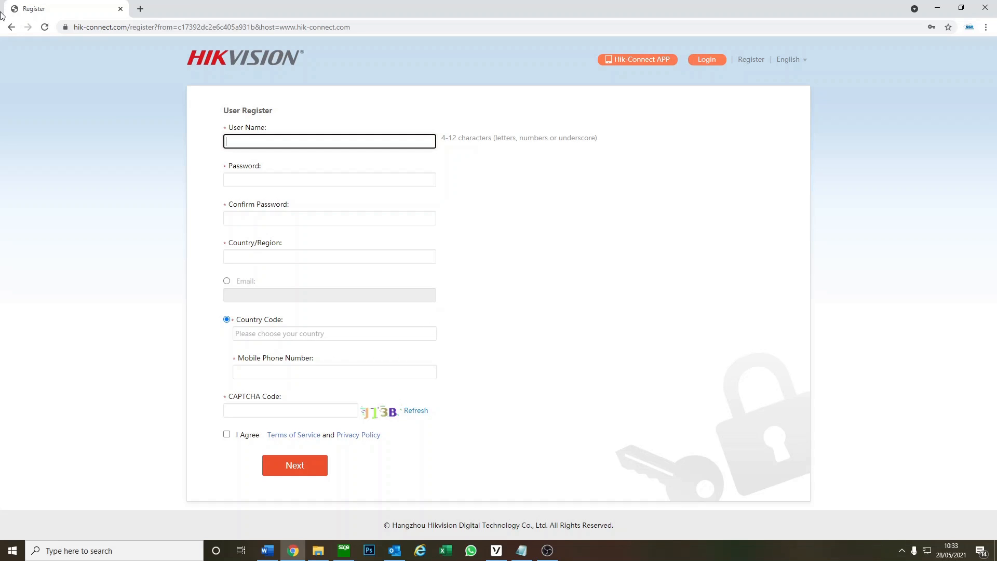
pyautogui.click(705, 59)
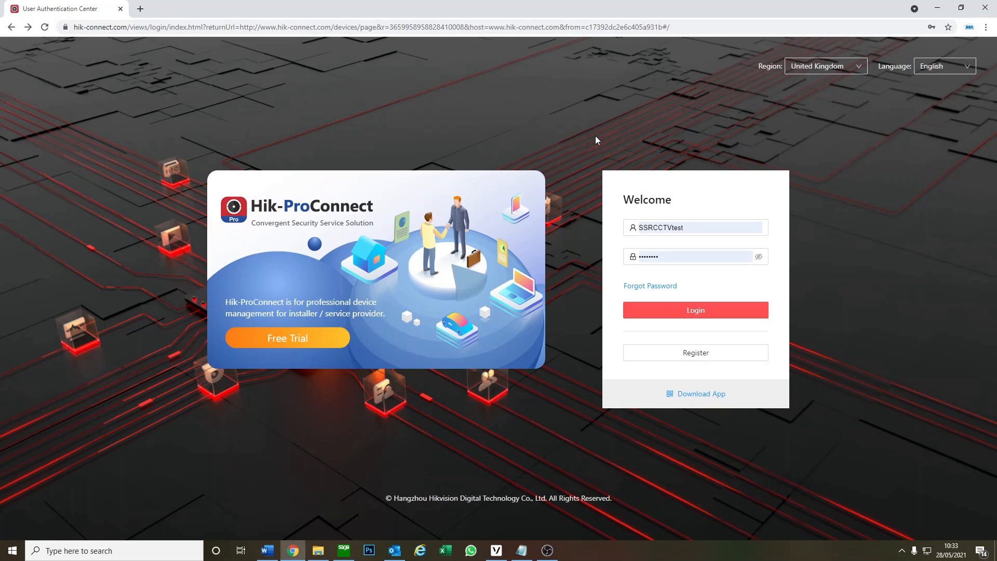
pyautogui.moveTo(694, 293)
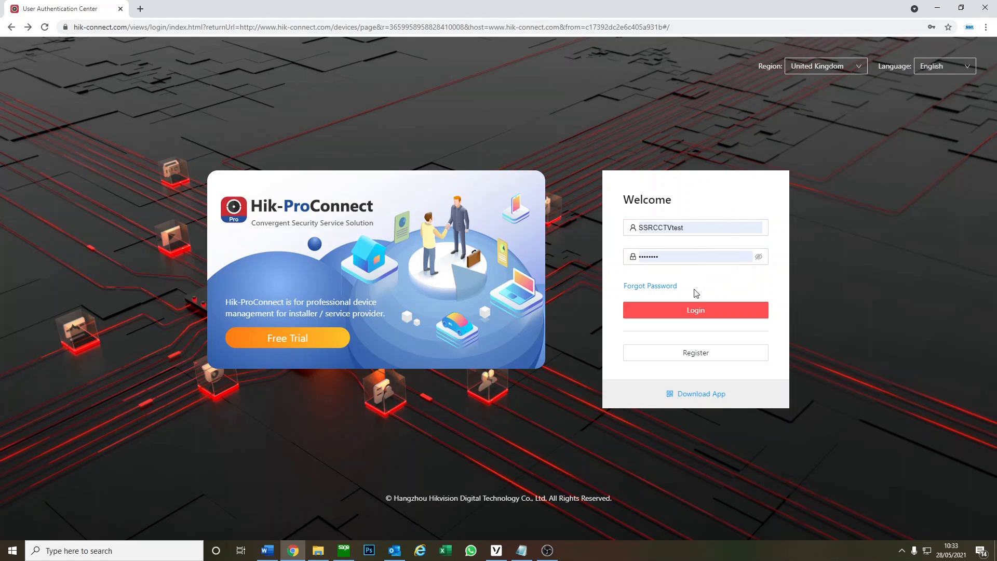
# Log in with the saved credentials to reach the empty Device Management list.
pyautogui.click(695, 310)
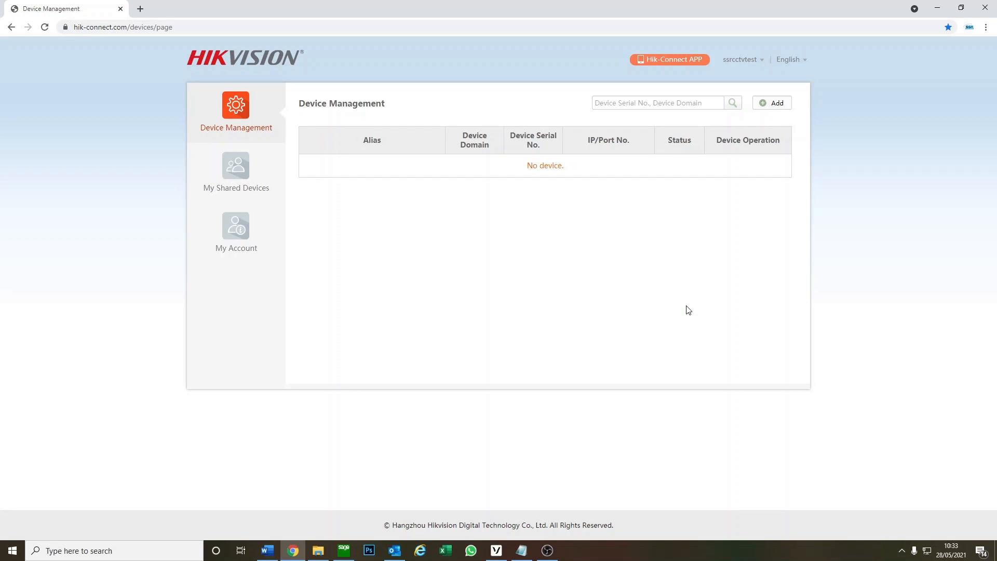
pyautogui.moveTo(603, 372)
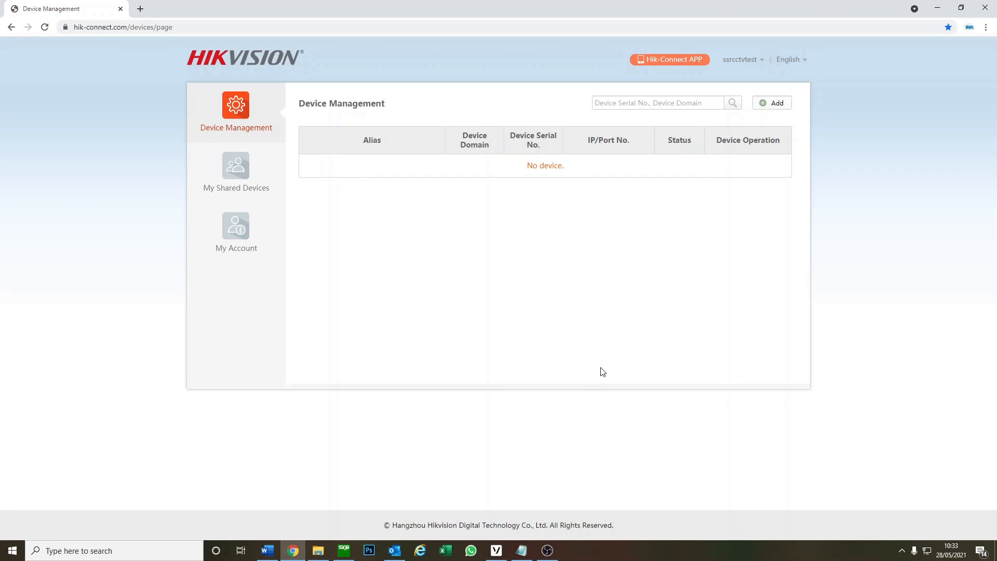
pyautogui.moveTo(581, 213)
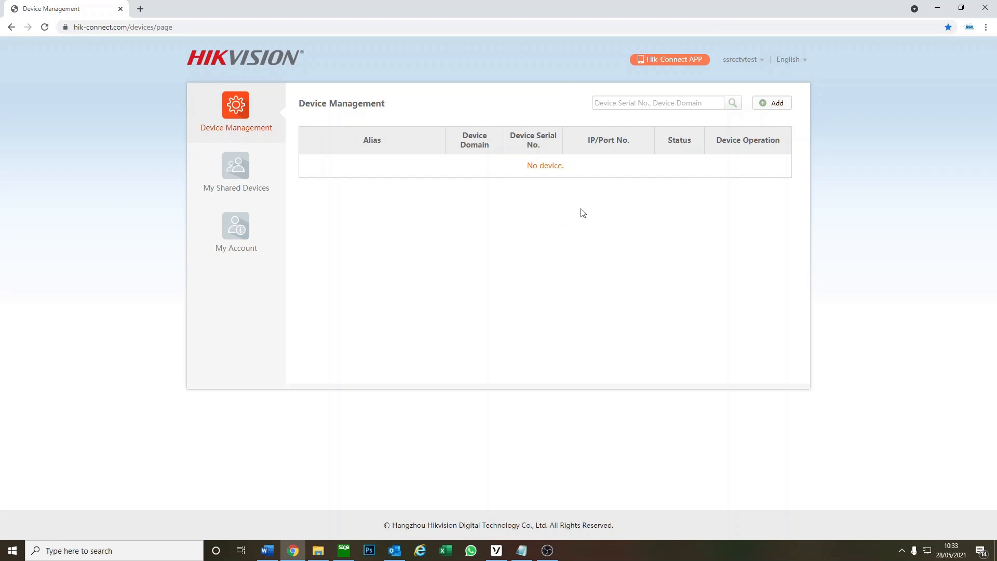
pyautogui.moveTo(581, 519)
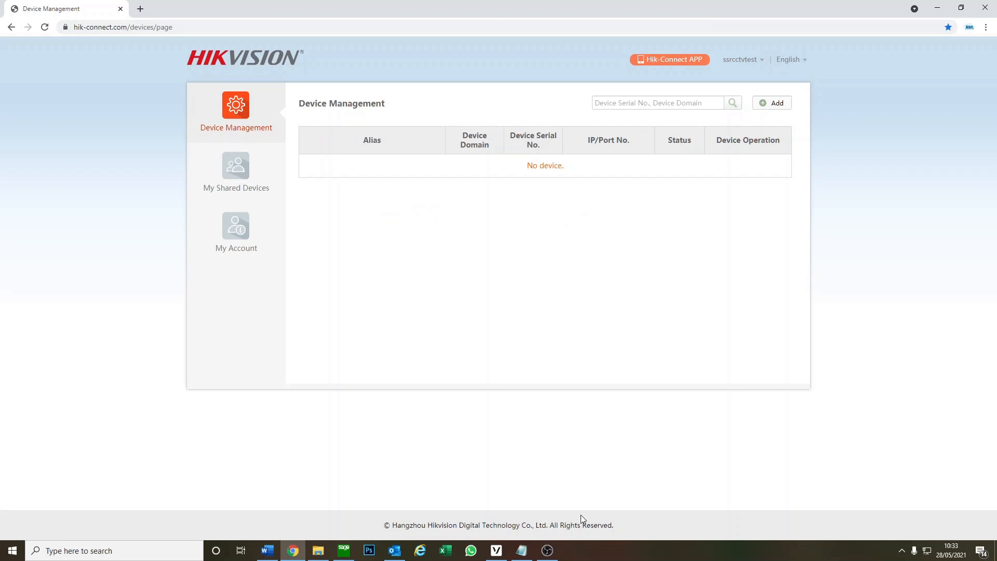
pyautogui.moveTo(584, 374)
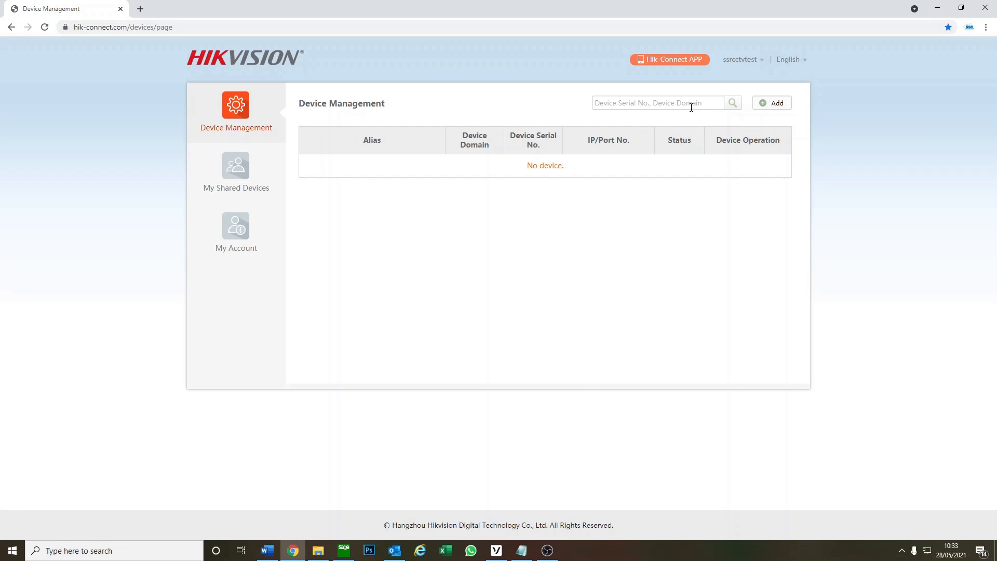
pyautogui.moveTo(773, 106)
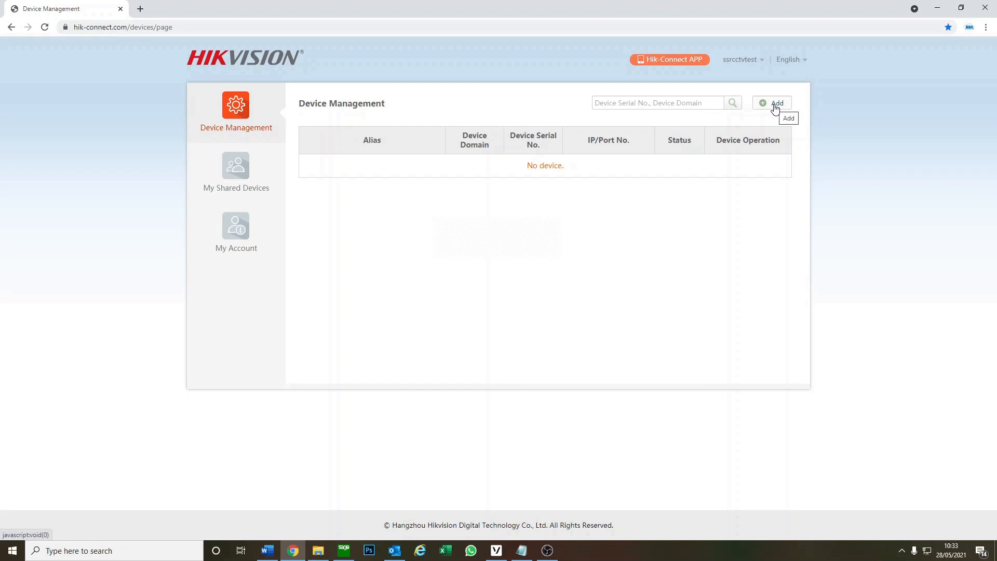
# Search for the DVR by its serial number in the Add Device dialog.
pyautogui.click(772, 102)
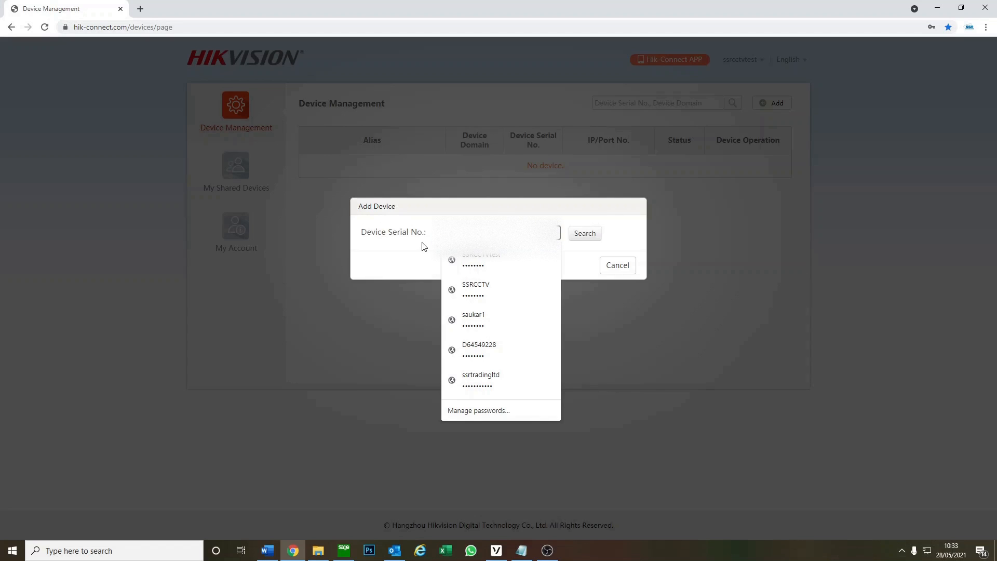
pyautogui.click(478, 210)
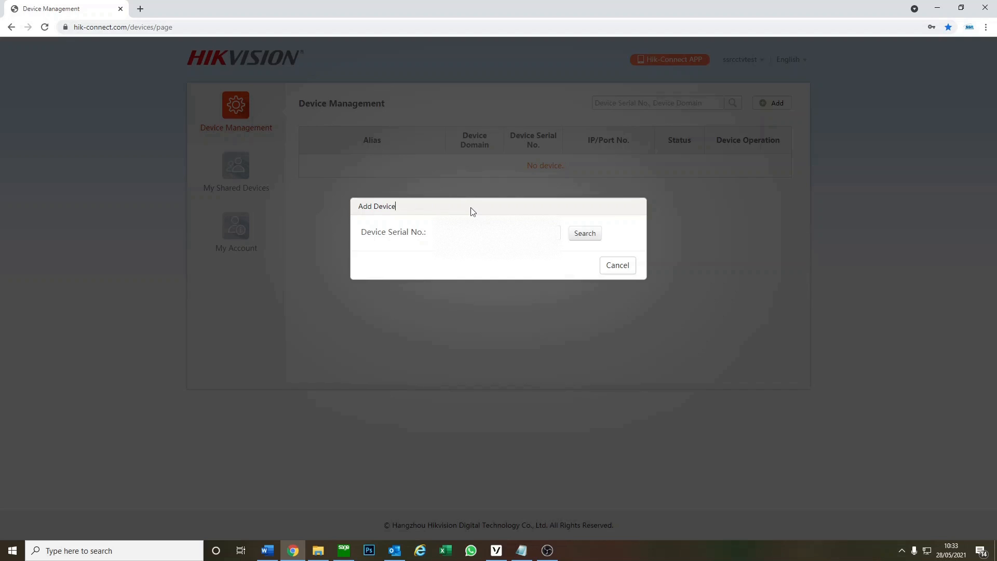
pyautogui.moveTo(489, 202)
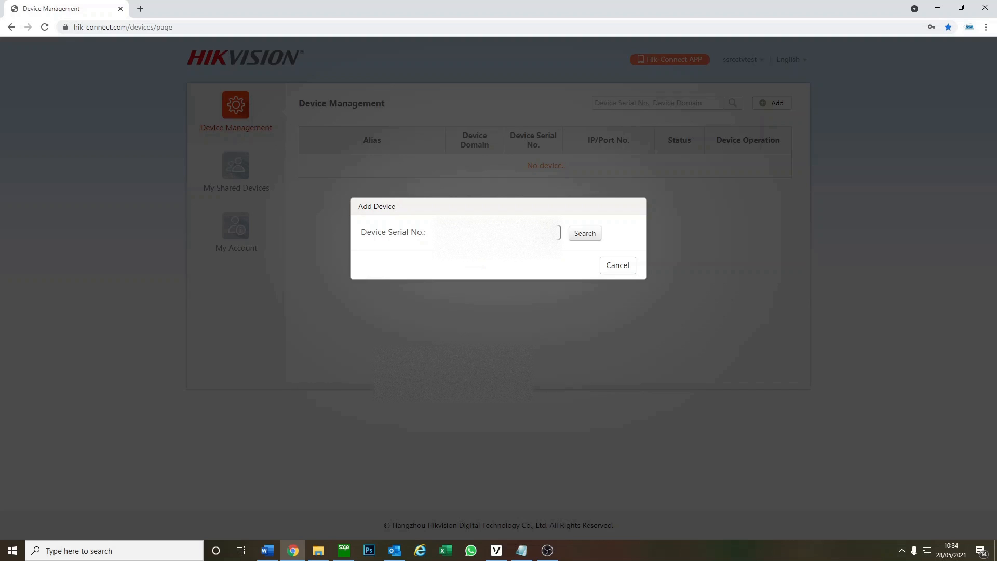
pyautogui.click(583, 233)
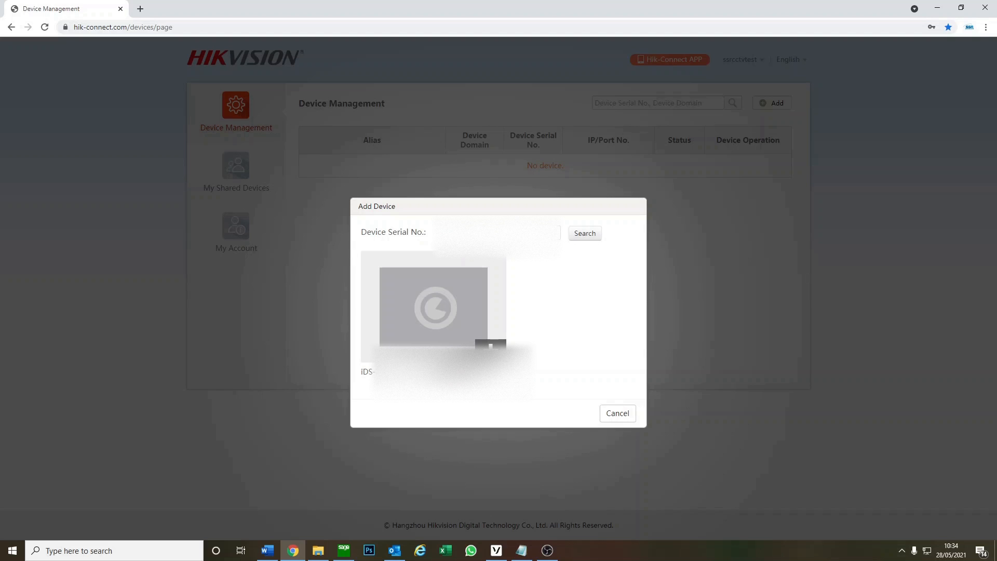
# Enter the DVR's verification code, retype it after rejection, and add the device to the account.
pyautogui.click(500, 260)
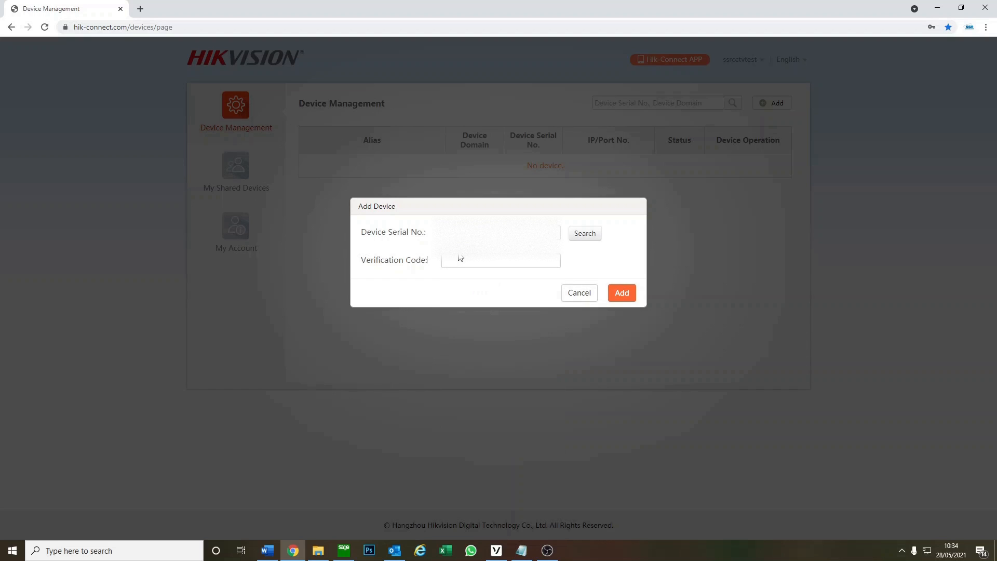
pyautogui.click(500, 260)
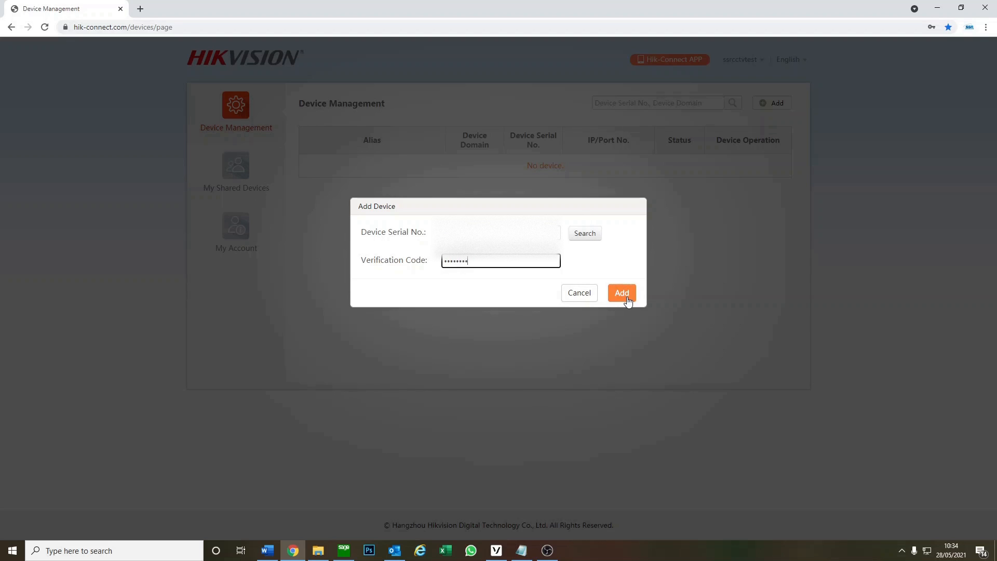
pyautogui.click(621, 293)
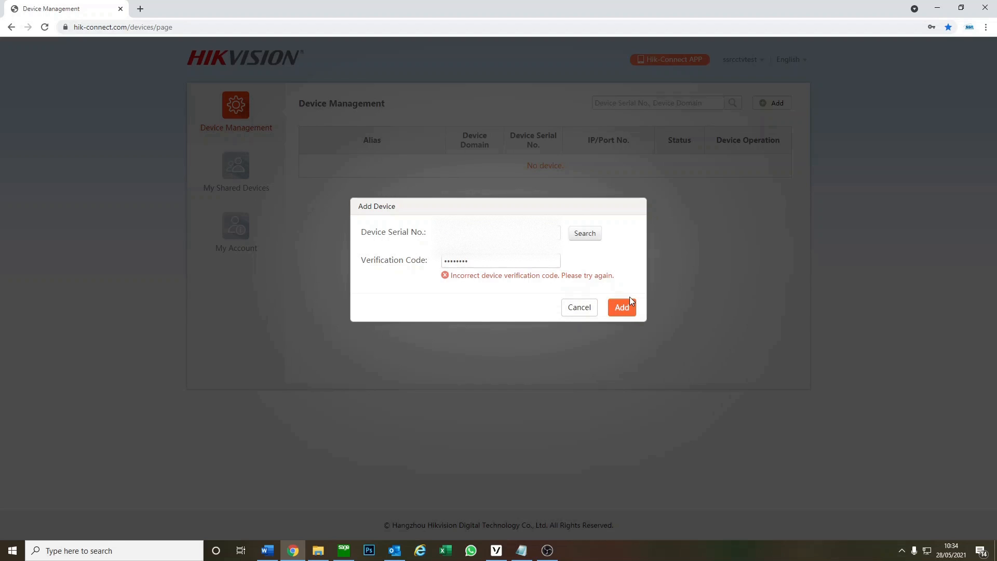
pyautogui.tripleClick(499, 260)
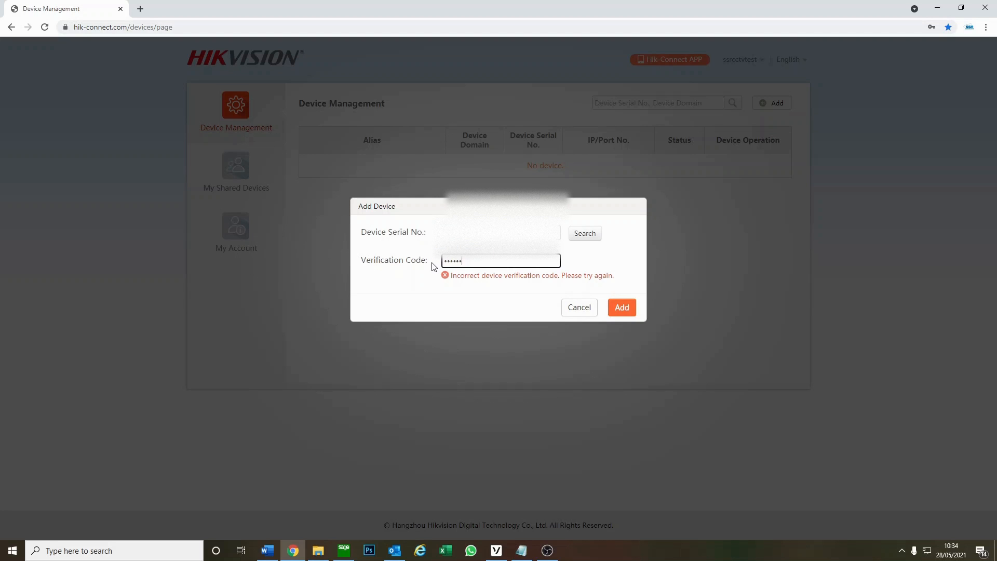
pyautogui.press('Backspace')
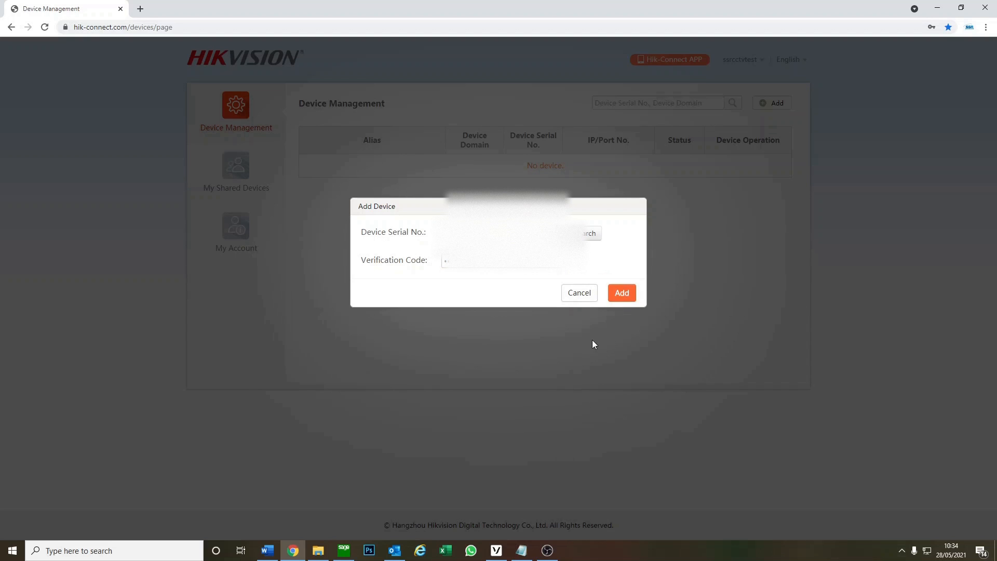
pyautogui.click(621, 292)
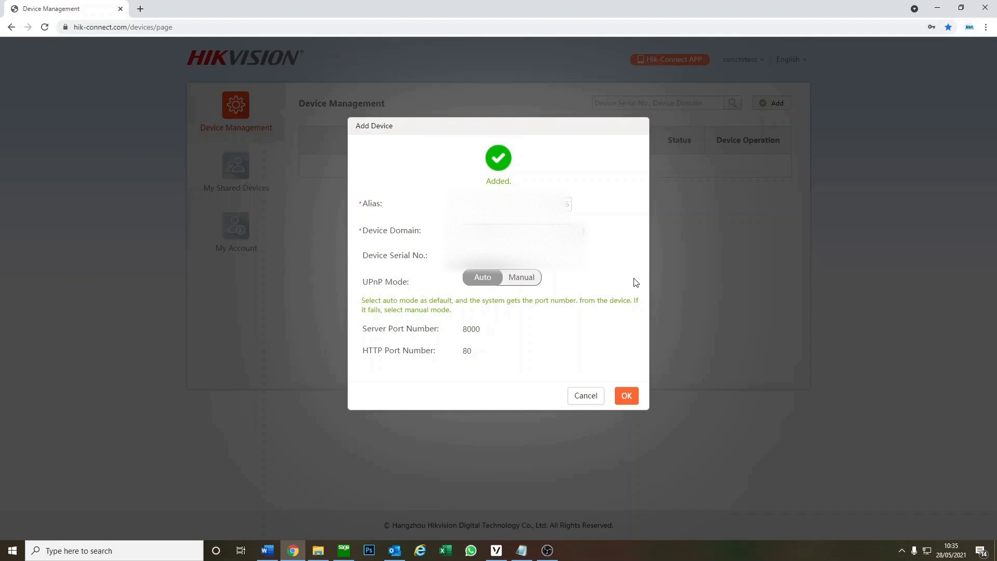
pyautogui.moveTo(495, 222)
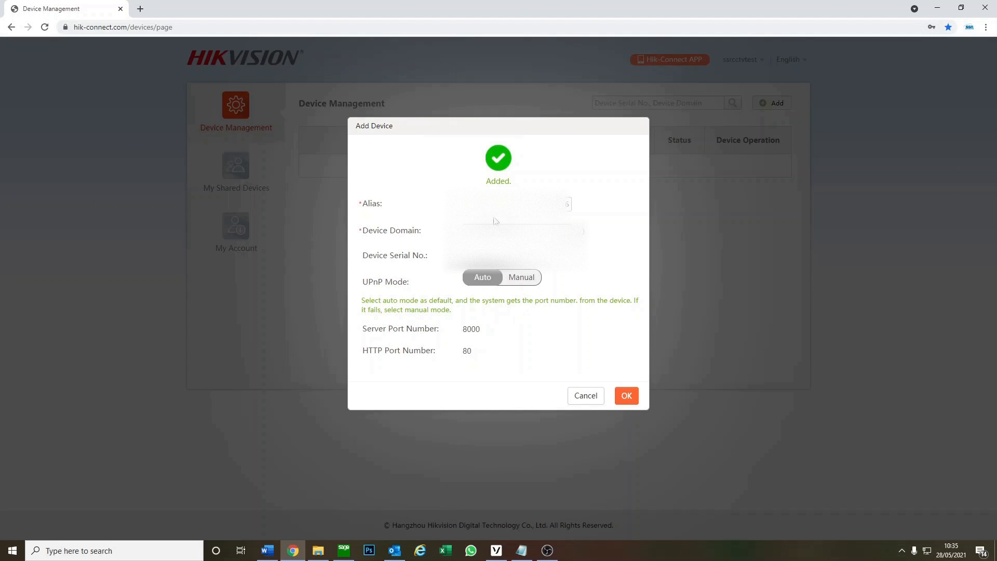
pyautogui.moveTo(617, 397)
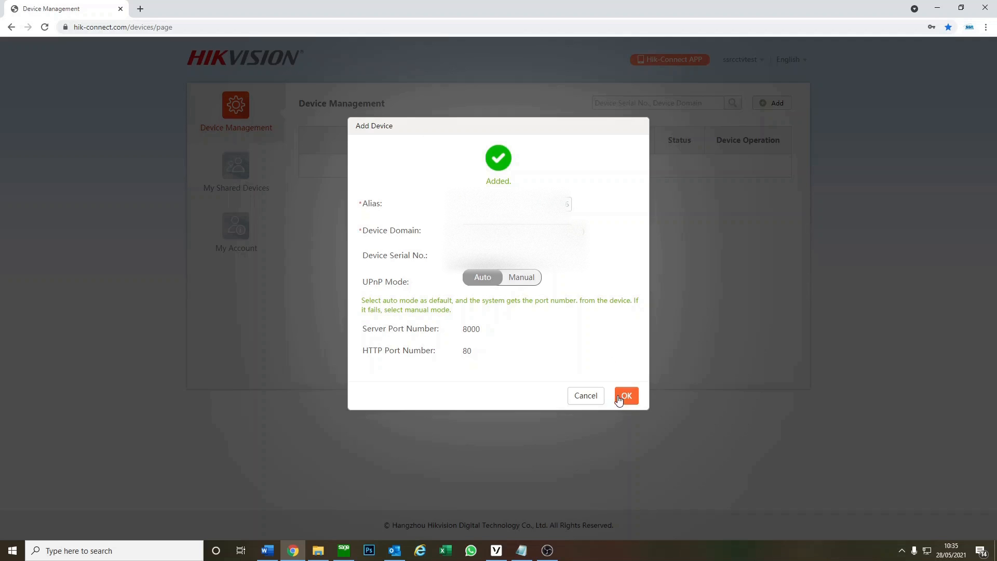
# Confirm the Added dialog, glance at My Shared Devices, and return to the device list showing the DVR Online.
pyautogui.click(626, 394)
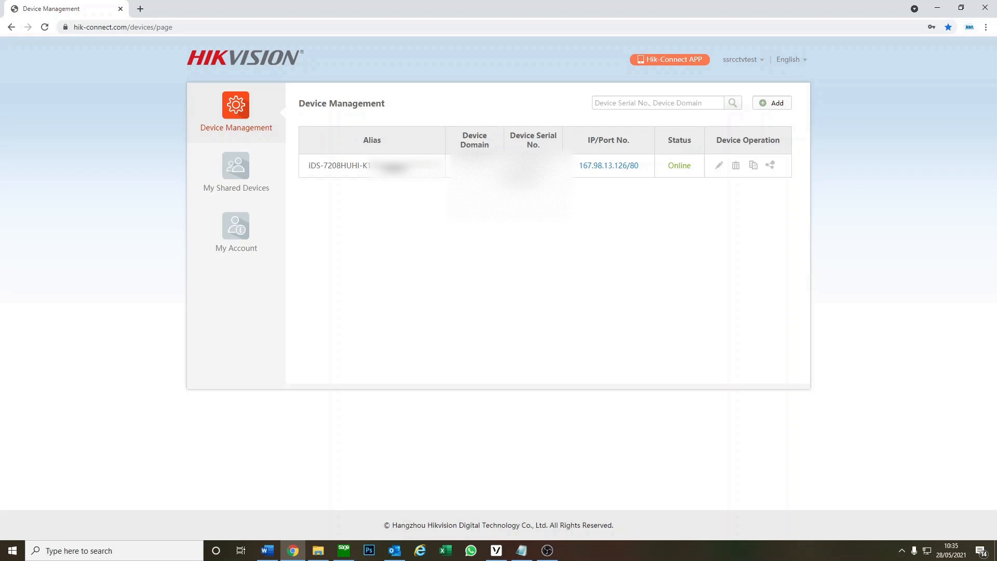
pyautogui.moveTo(693, 172)
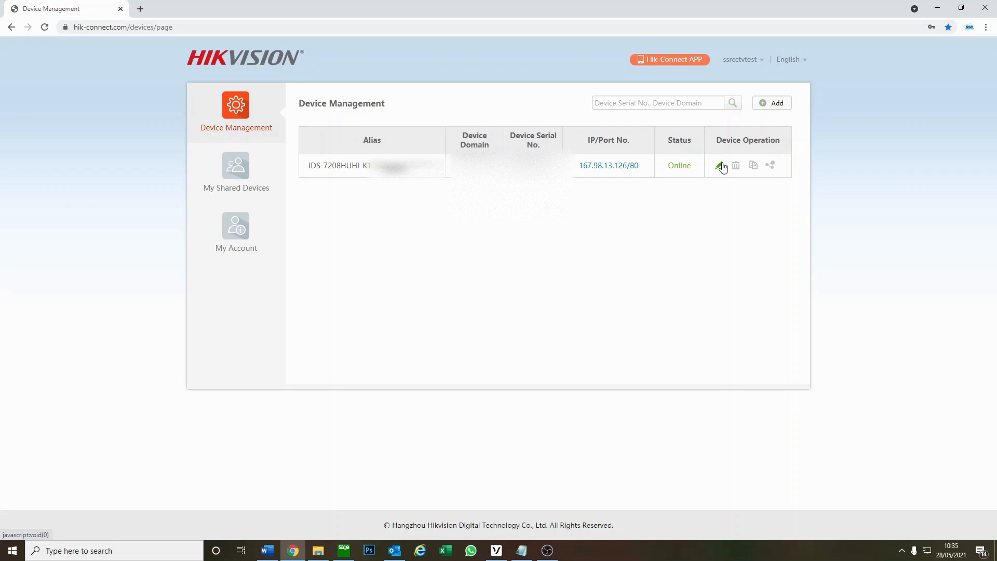
pyautogui.moveTo(510, 87)
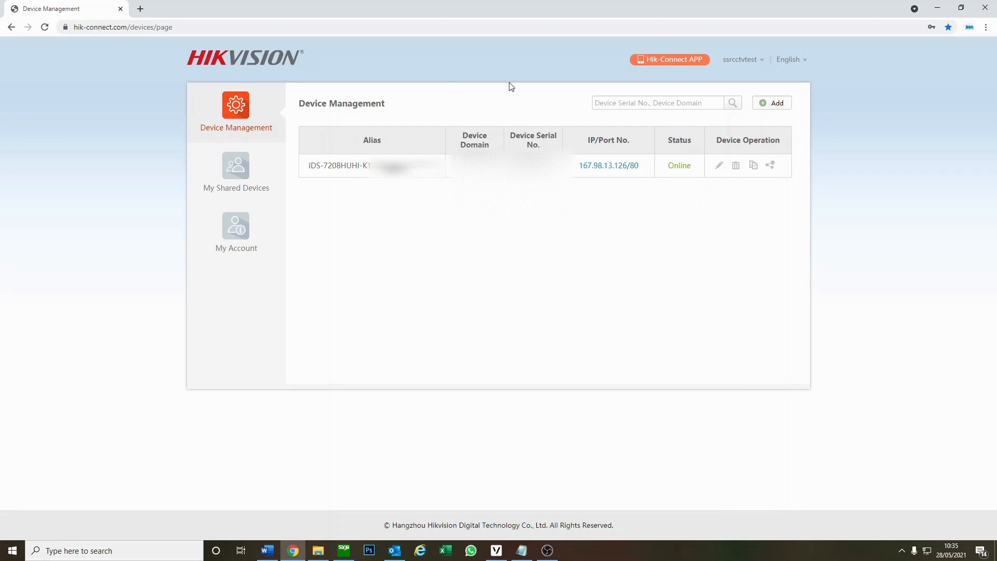
pyautogui.click(236, 172)
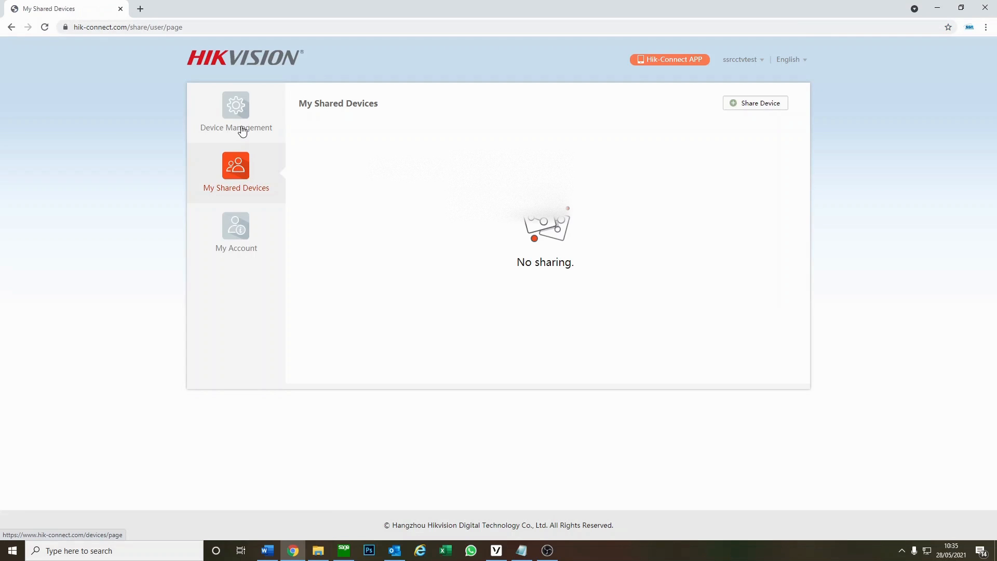
pyautogui.click(235, 115)
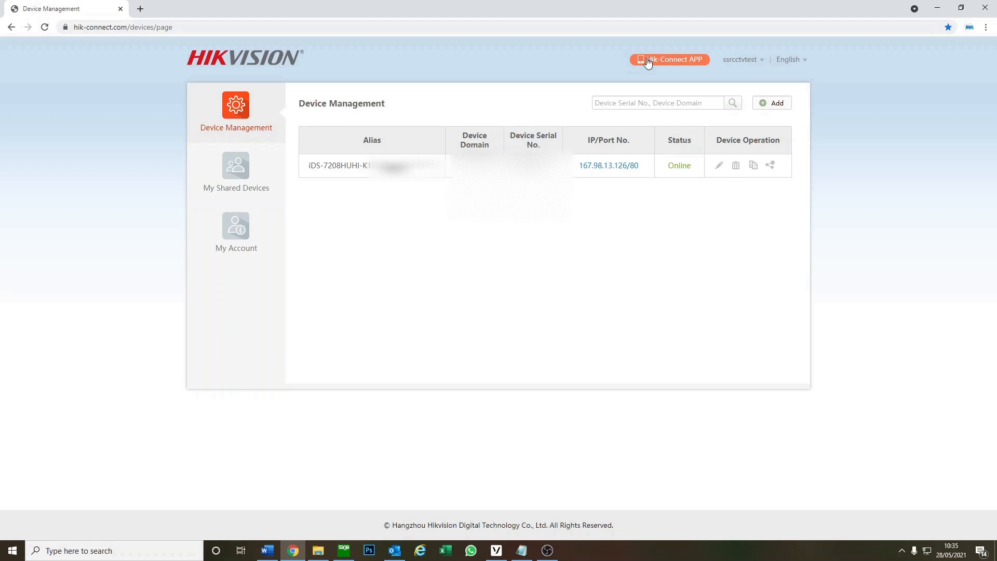
pyautogui.click(668, 59)
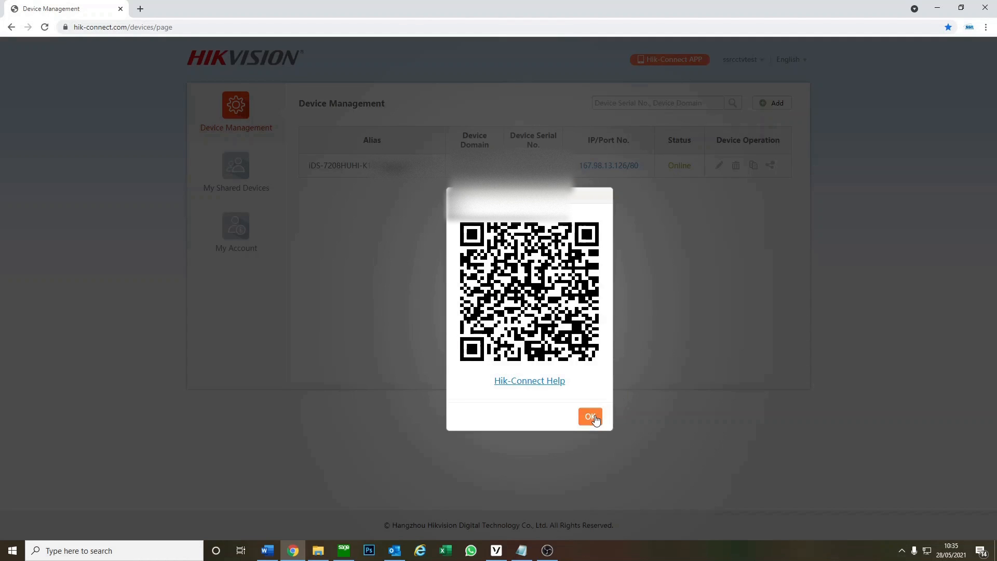
pyautogui.click(588, 416)
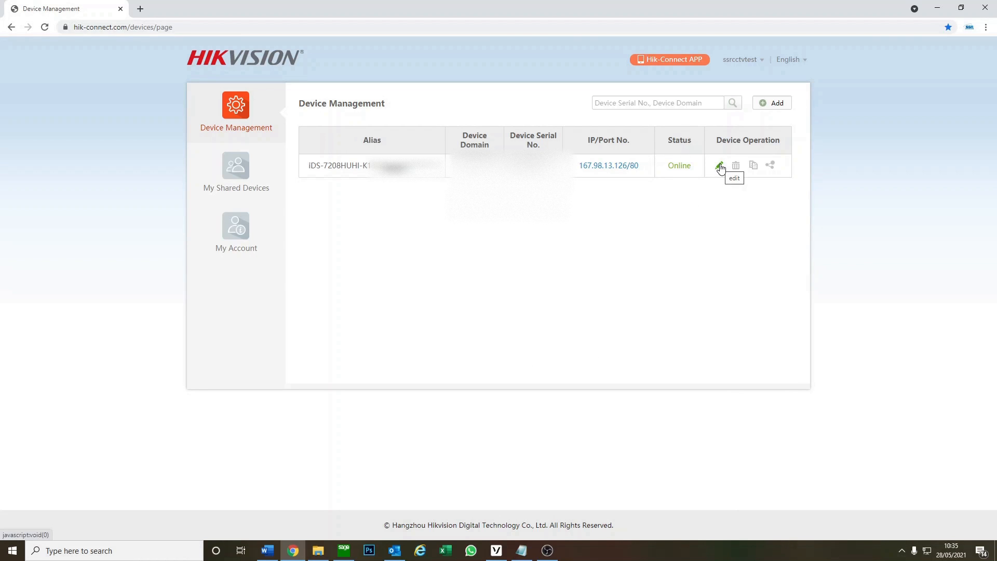
pyautogui.moveTo(753, 165)
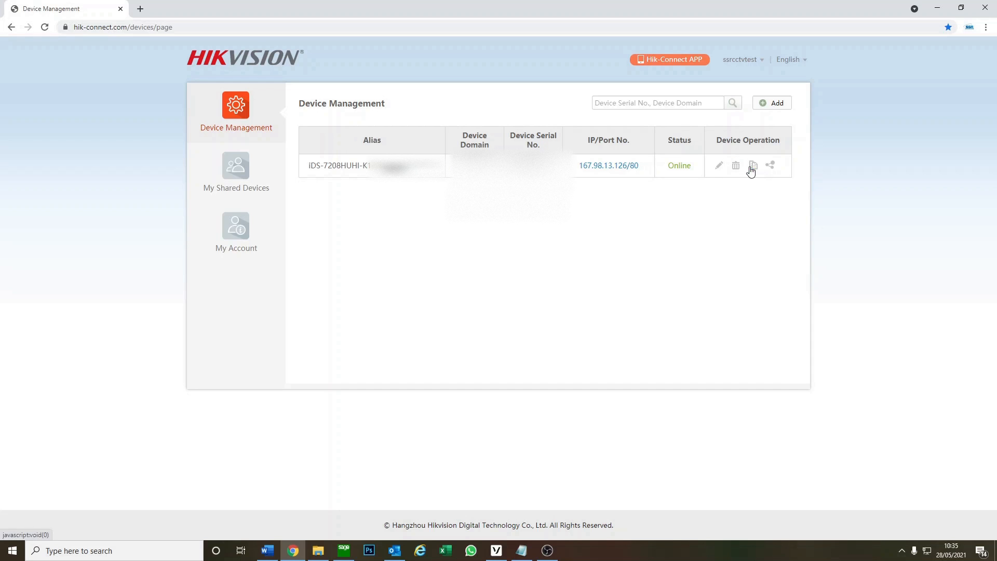
pyautogui.moveTo(770, 165)
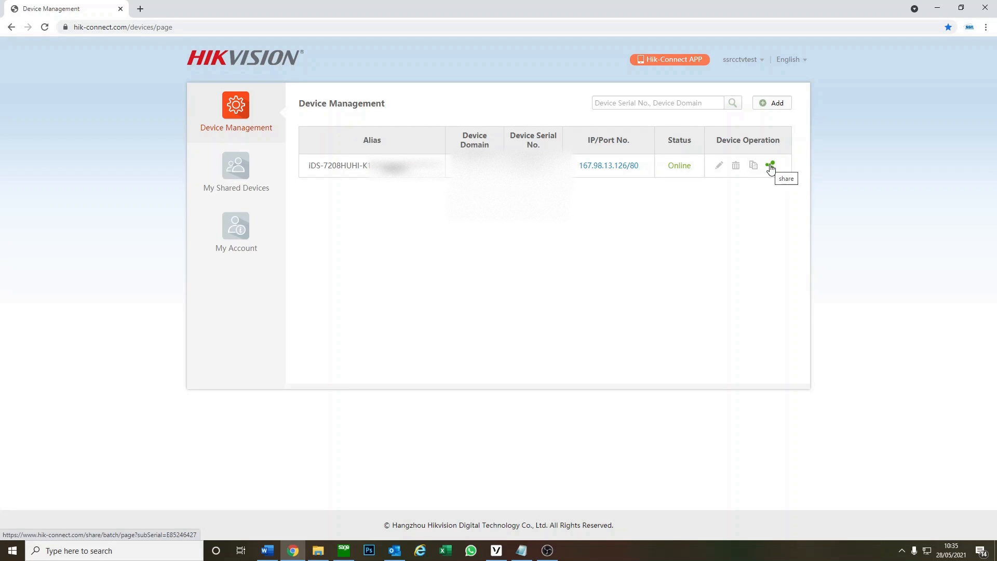
pyautogui.moveTo(535, 248)
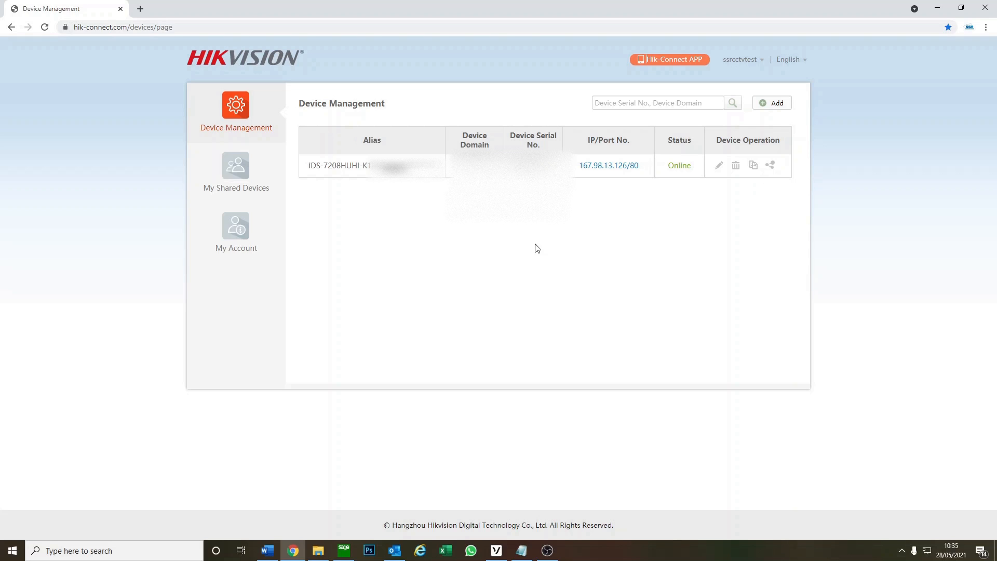
pyautogui.moveTo(527, 264)
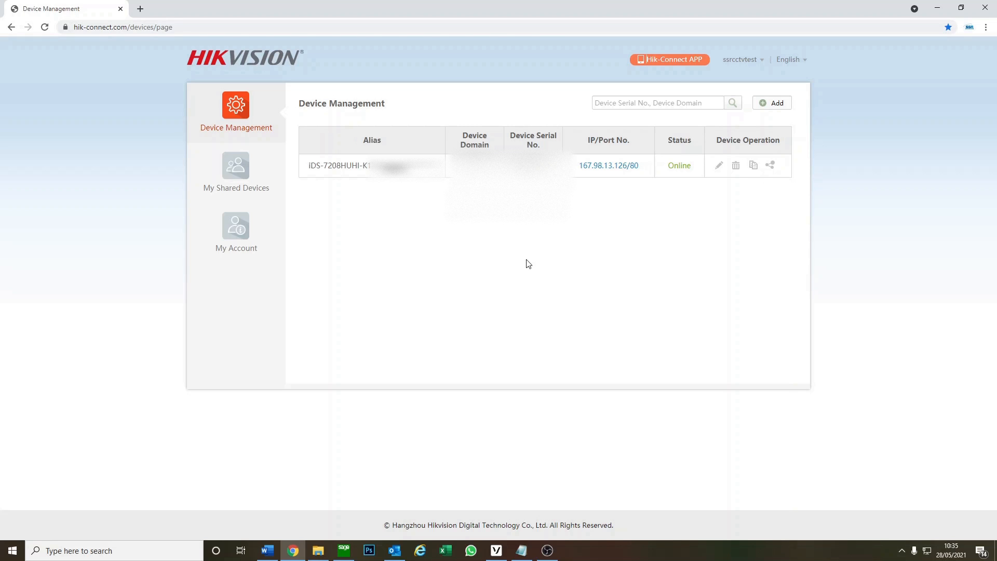
pyautogui.moveTo(281, 210)
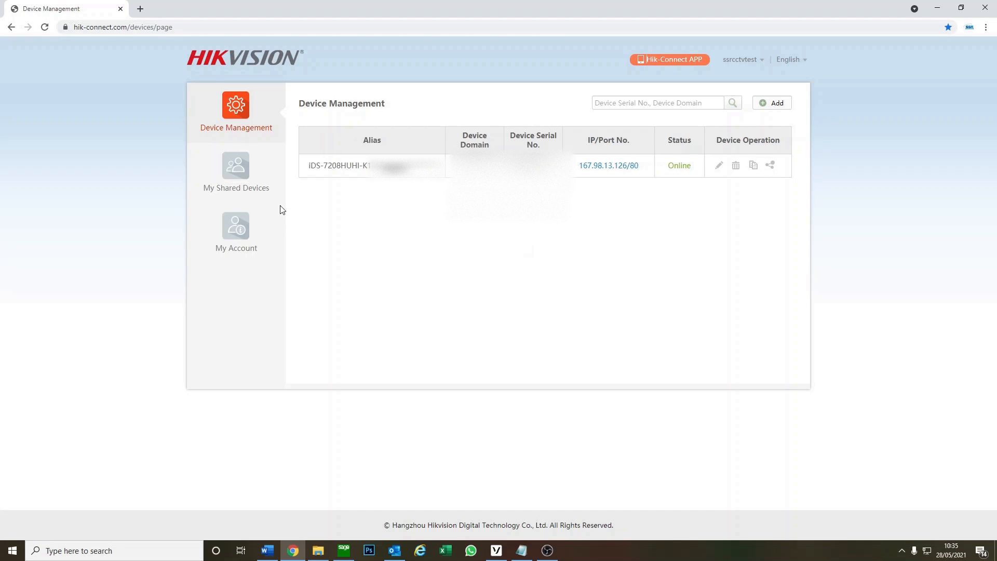
# Start a new device share from My Shared Devices, bringing up the Sharing Details form.
pyautogui.click(236, 172)
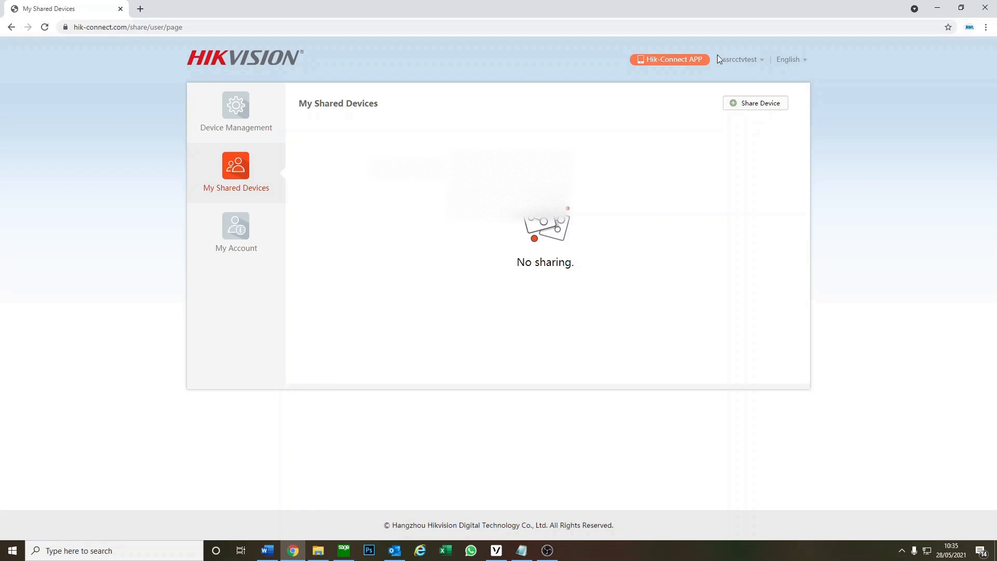
pyautogui.click(755, 103)
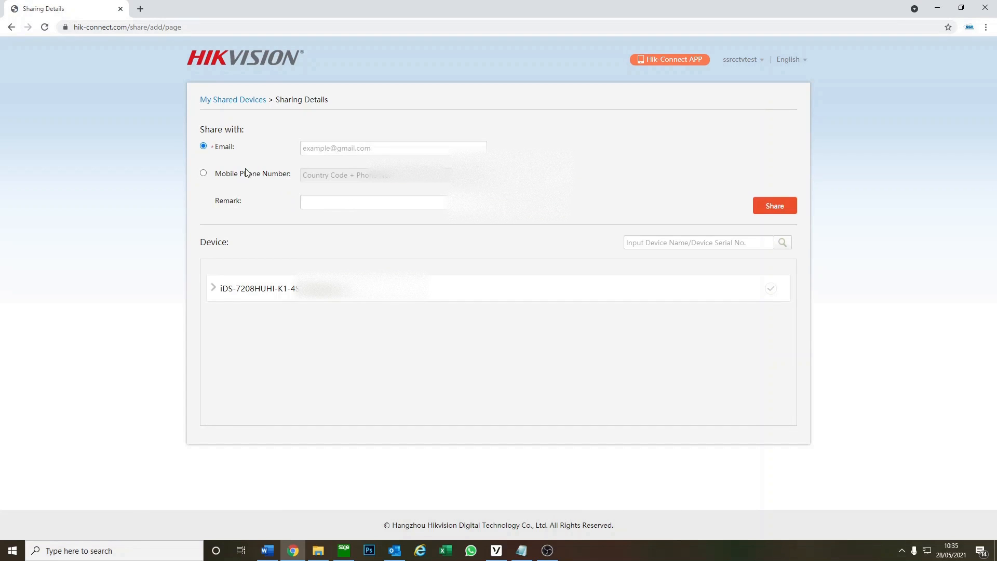
pyautogui.moveTo(206, 144)
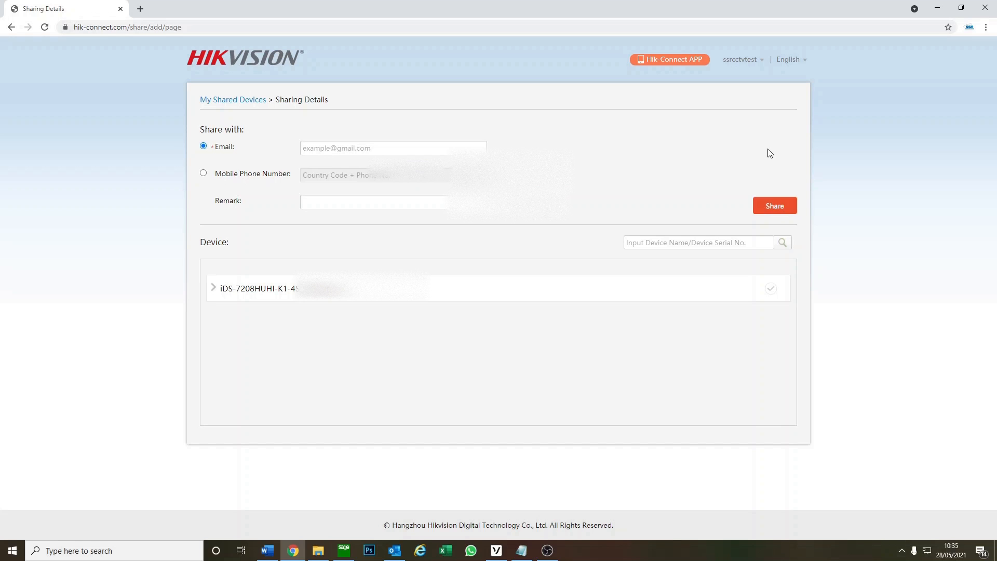
pyautogui.moveTo(469, 258)
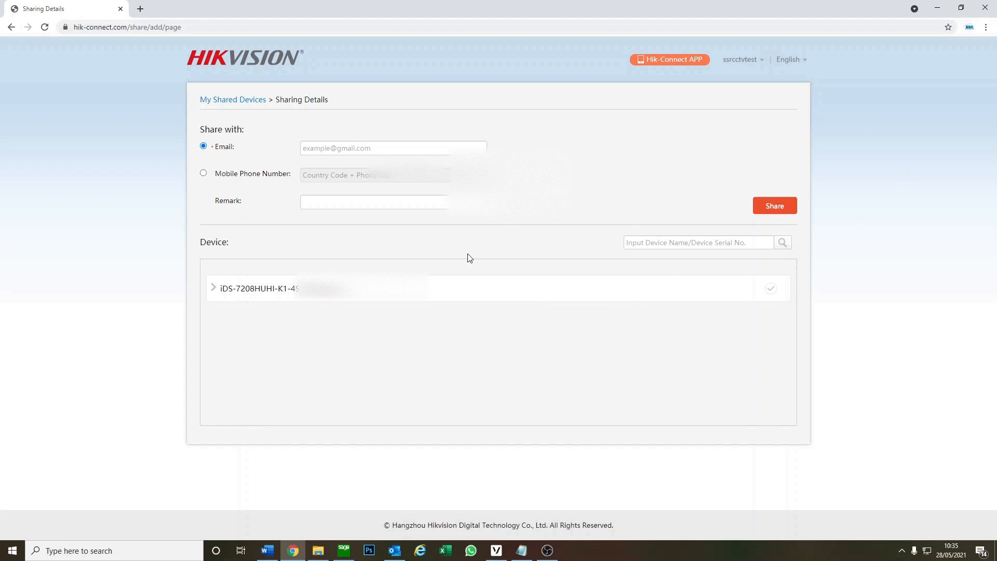
pyautogui.moveTo(214, 299)
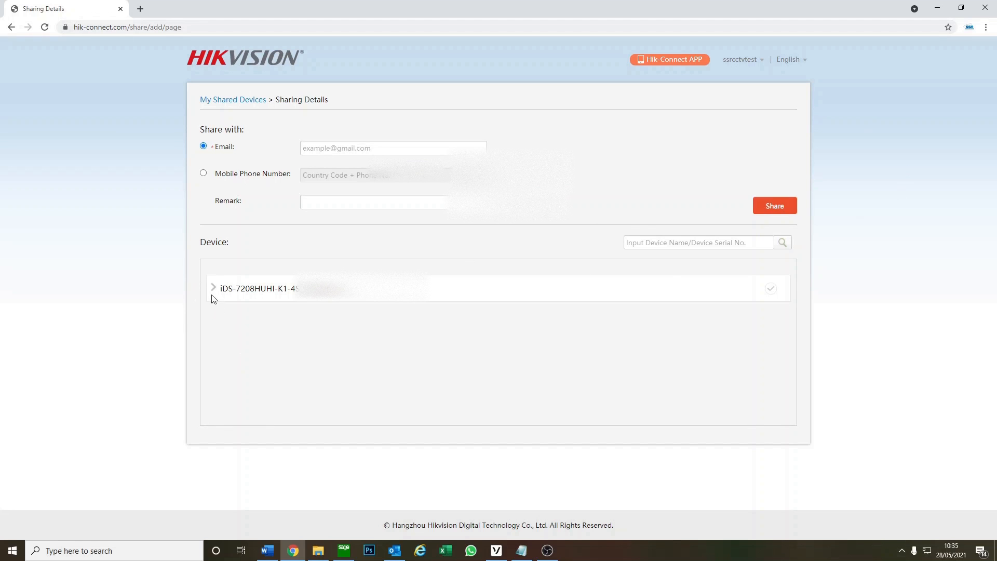
# Expand the DVR's cameras and clear Playback for all eight, leaving only Live View shared.
pyautogui.click(213, 288)
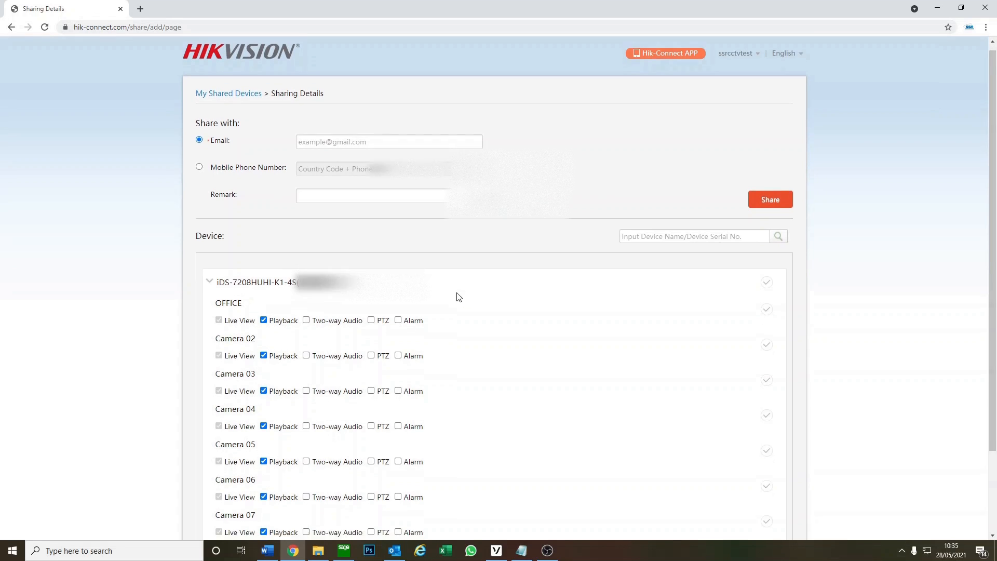
pyautogui.scroll(-3)
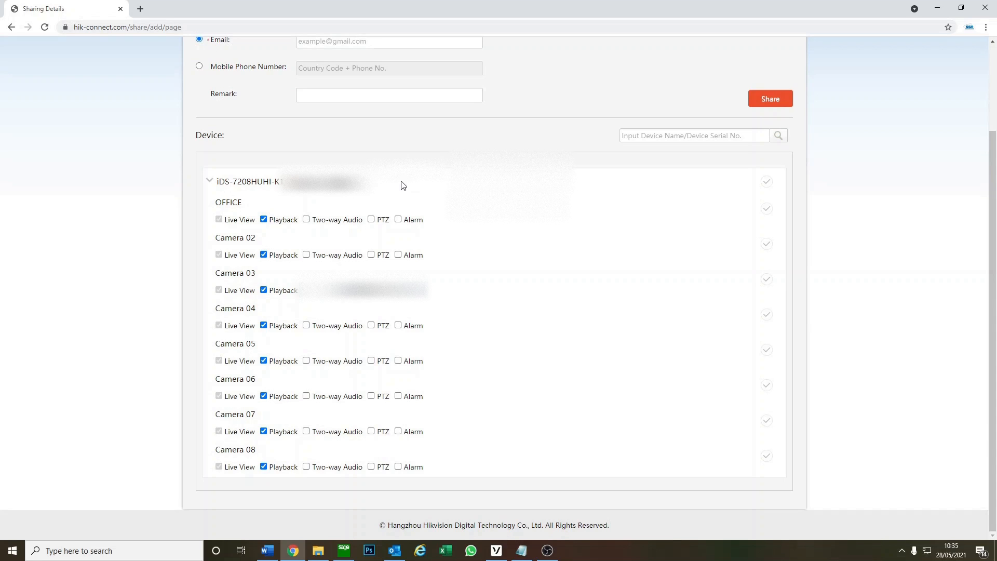
pyautogui.moveTo(413, 274)
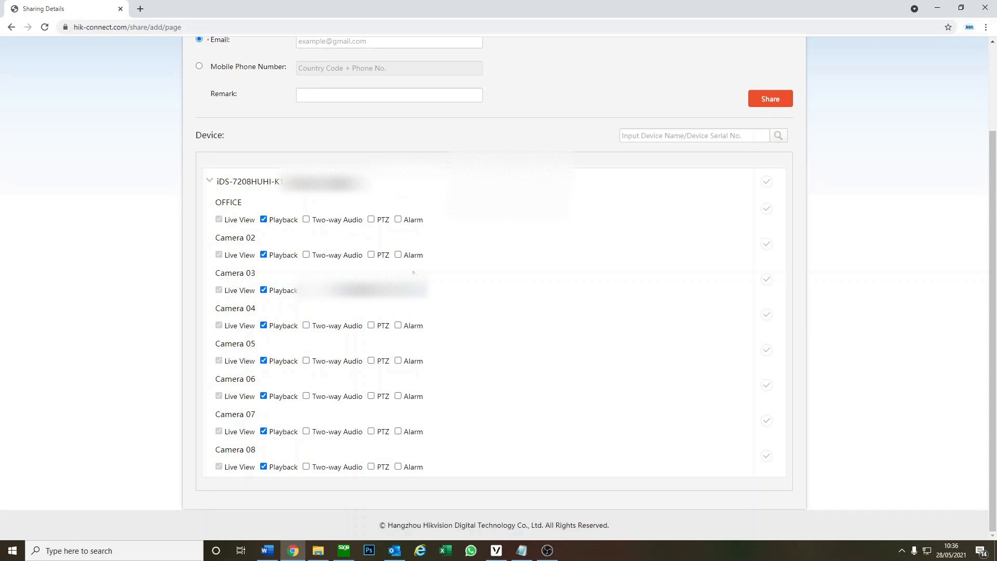
pyautogui.moveTo(256, 249)
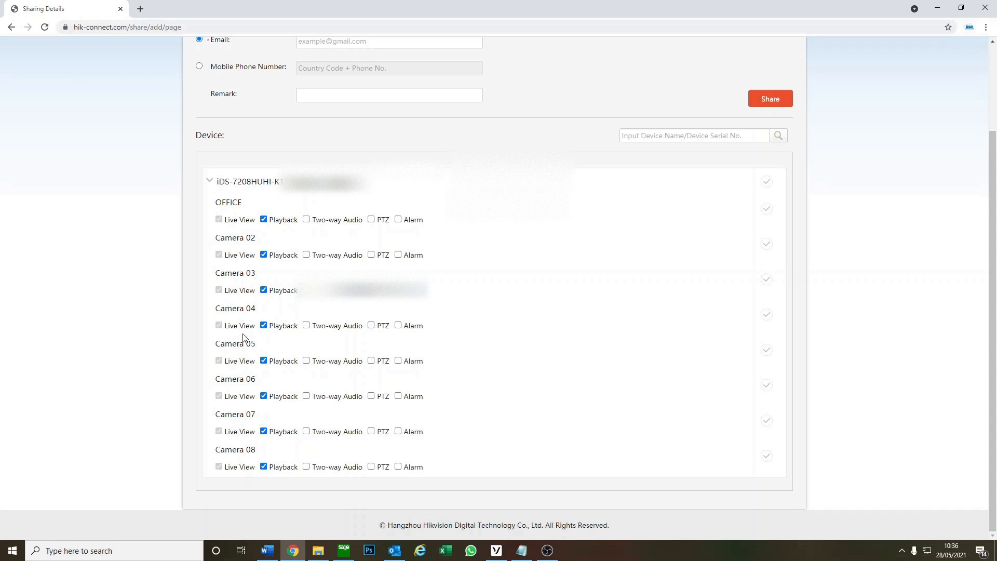
pyautogui.moveTo(287, 352)
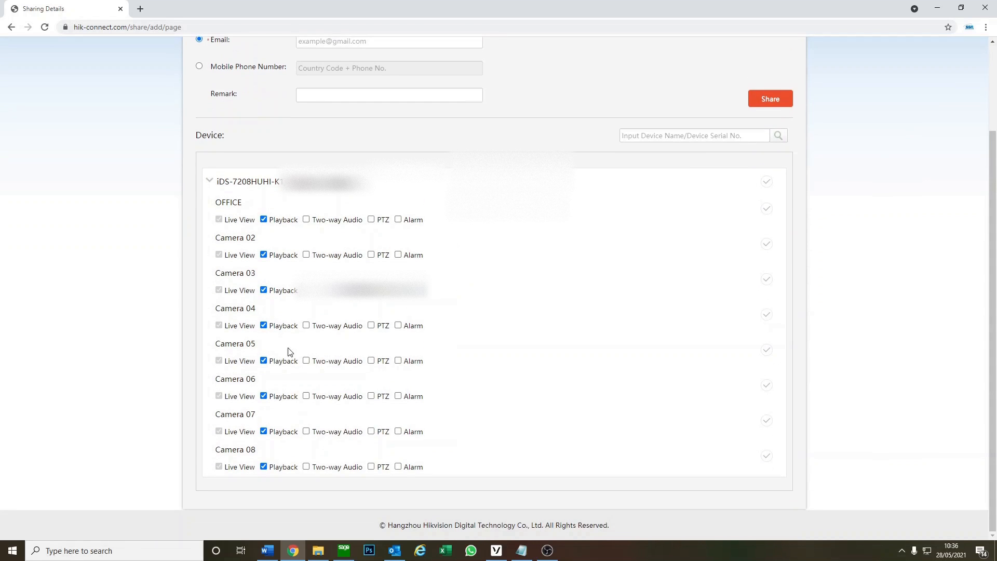
pyautogui.moveTo(285, 189)
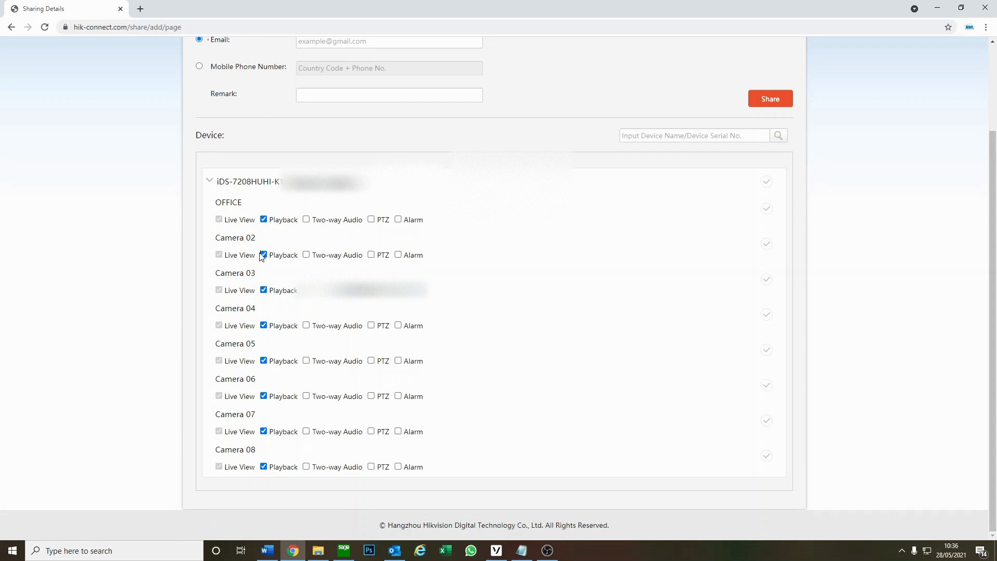
pyautogui.click(263, 255)
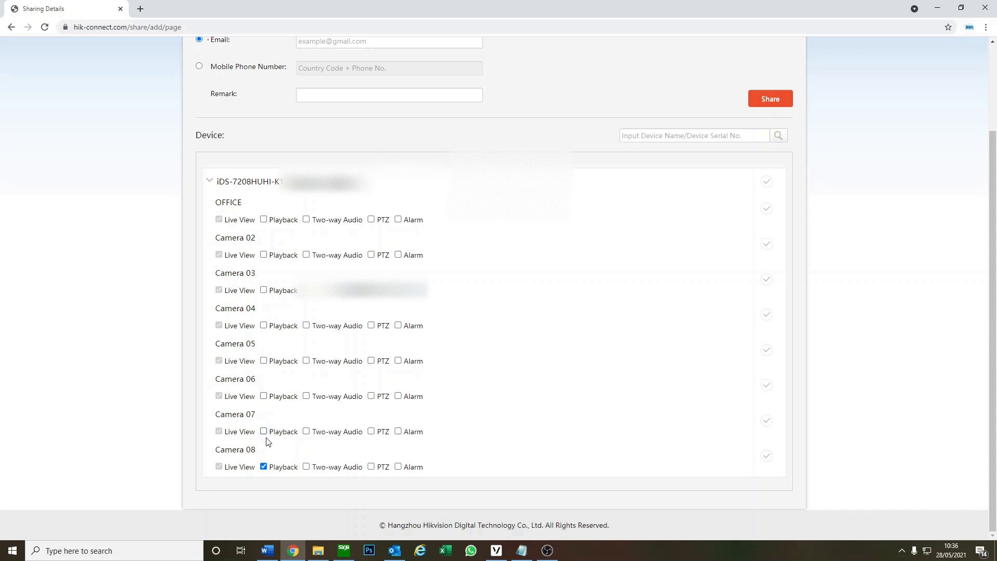
pyautogui.click(263, 467)
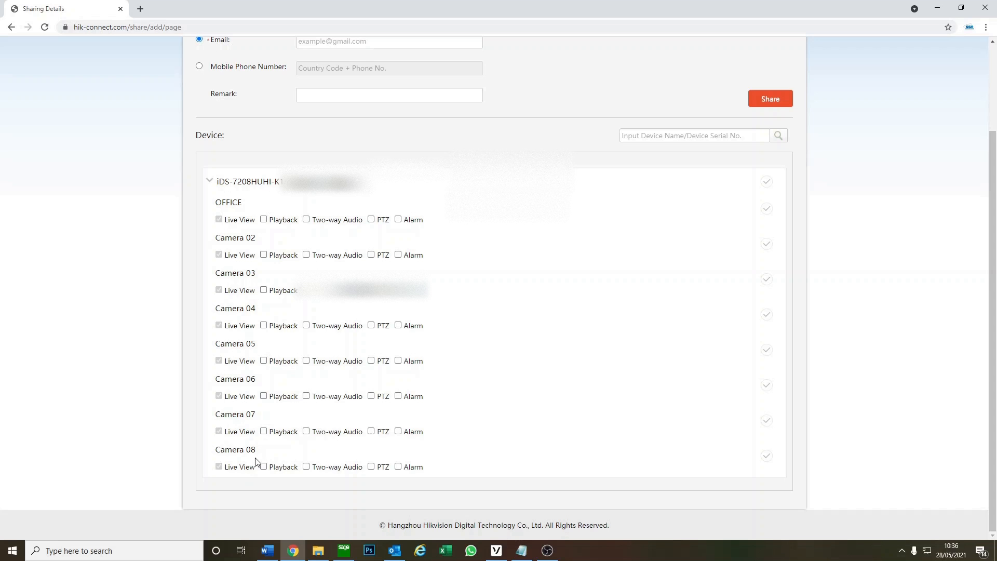
pyautogui.scroll(3)
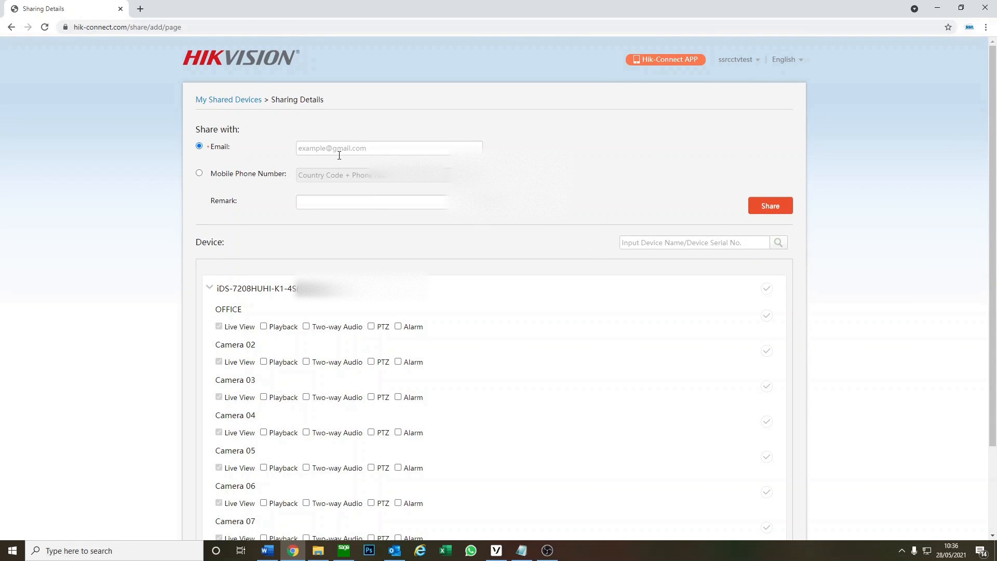
pyautogui.moveTo(668, 274)
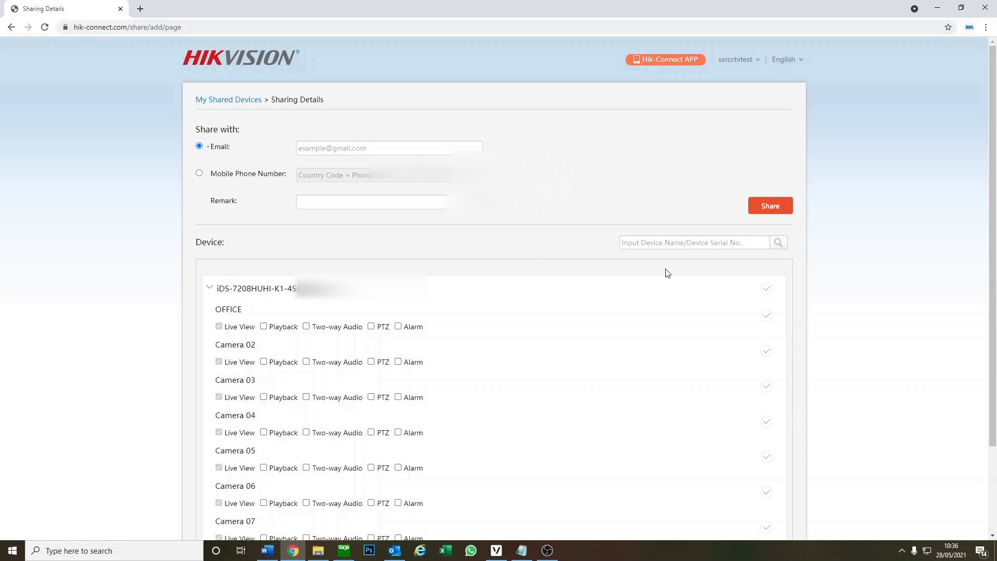
pyautogui.moveTo(581, 209)
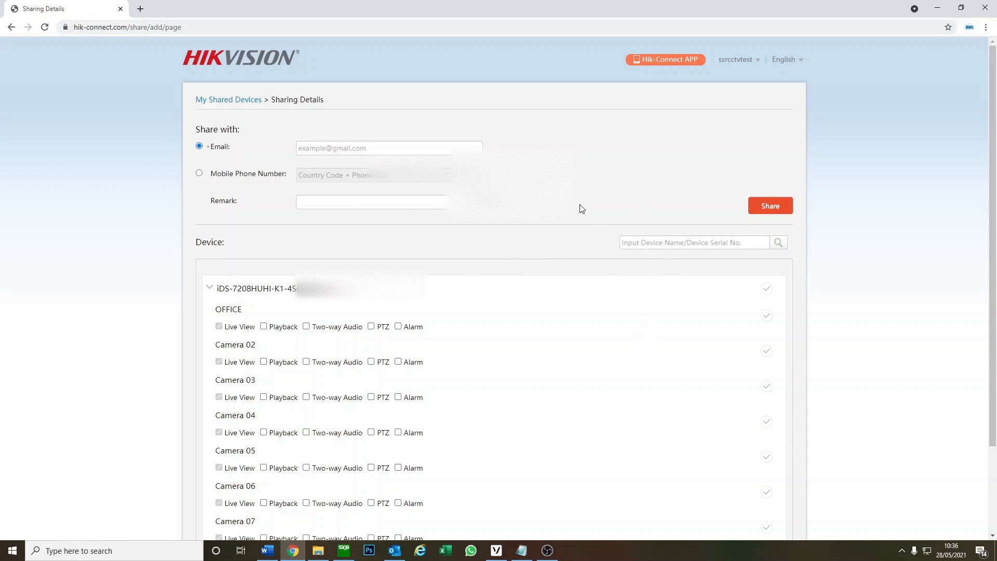
pyautogui.moveTo(272, 117)
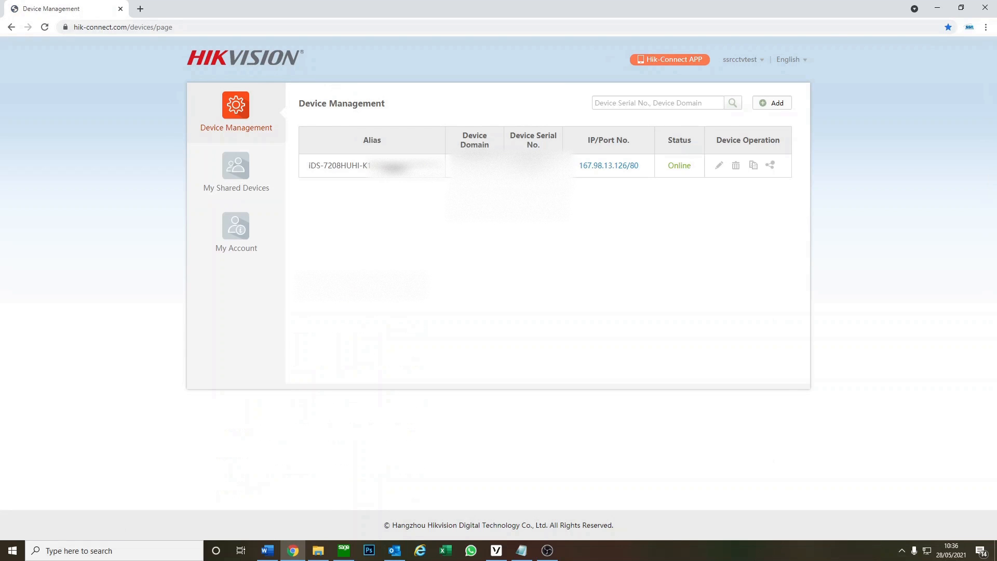
pyautogui.moveTo(531, 90)
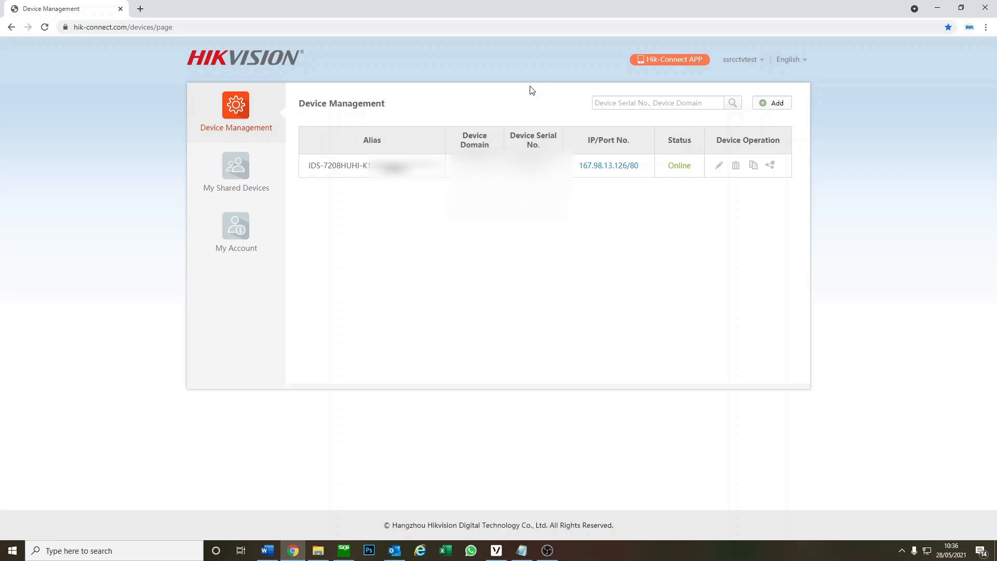
pyautogui.moveTo(574, 139)
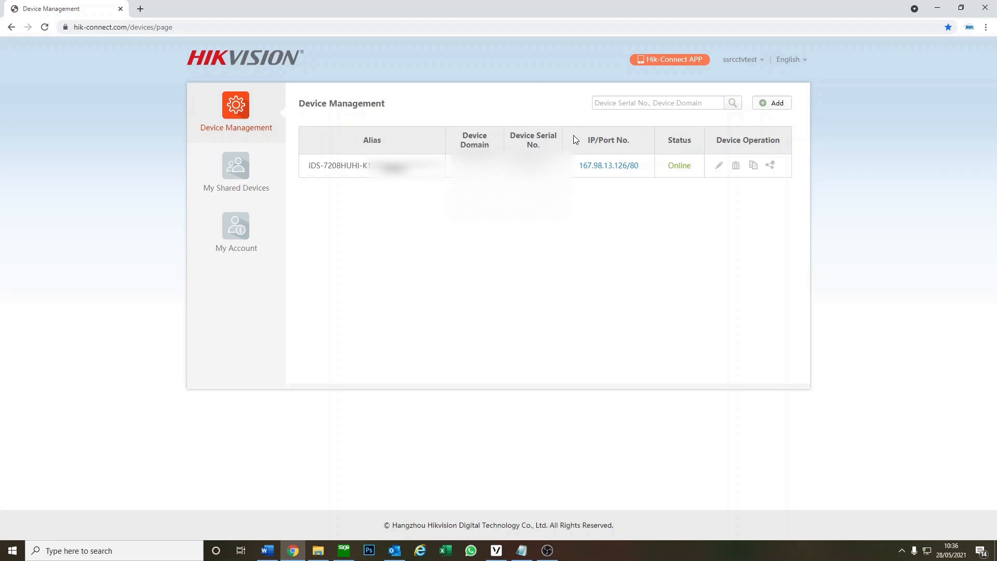
pyautogui.moveTo(668, 94)
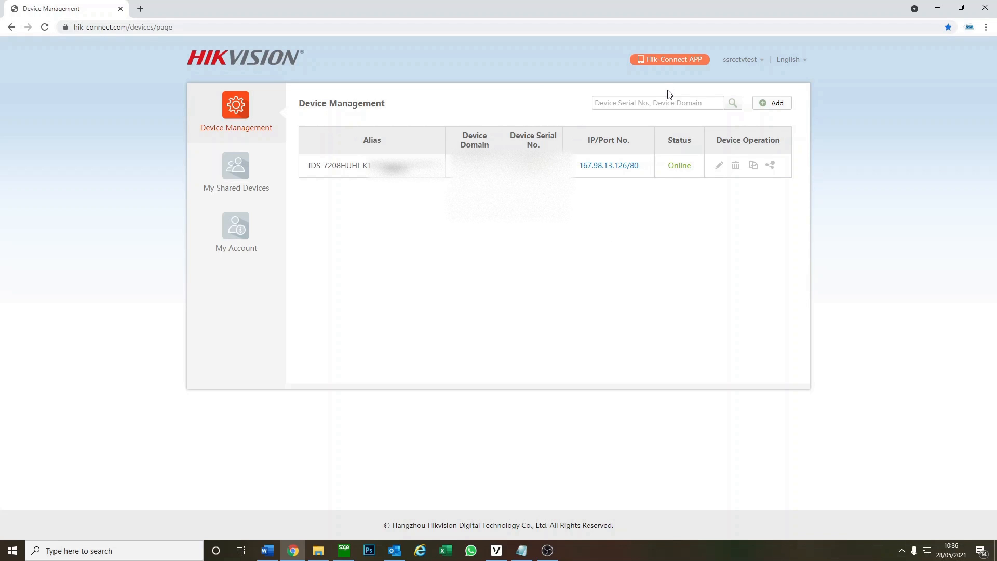
# Display the Hik-Connect app QR code over the Device Management list.
pyautogui.click(668, 59)
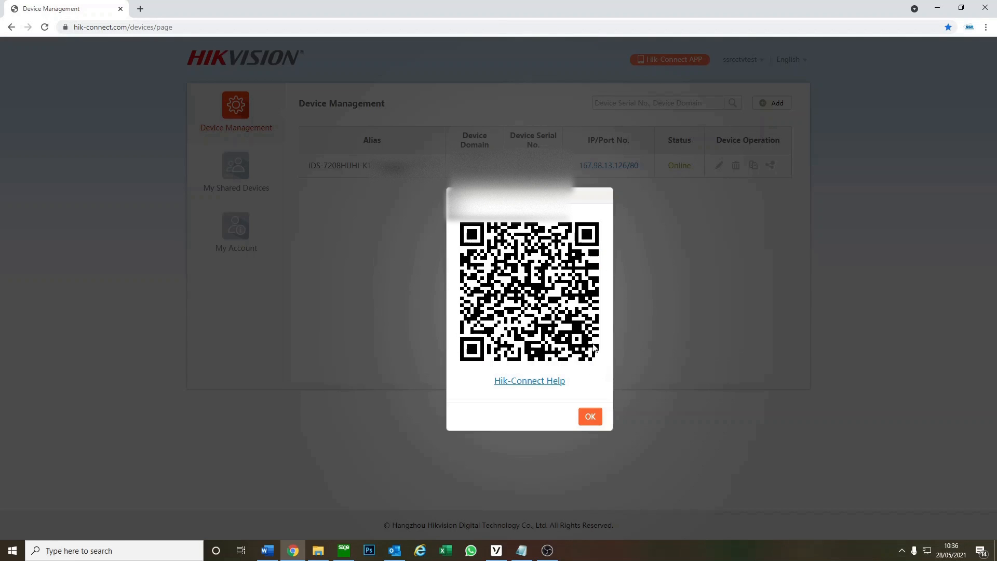
pyautogui.moveTo(550, 361)
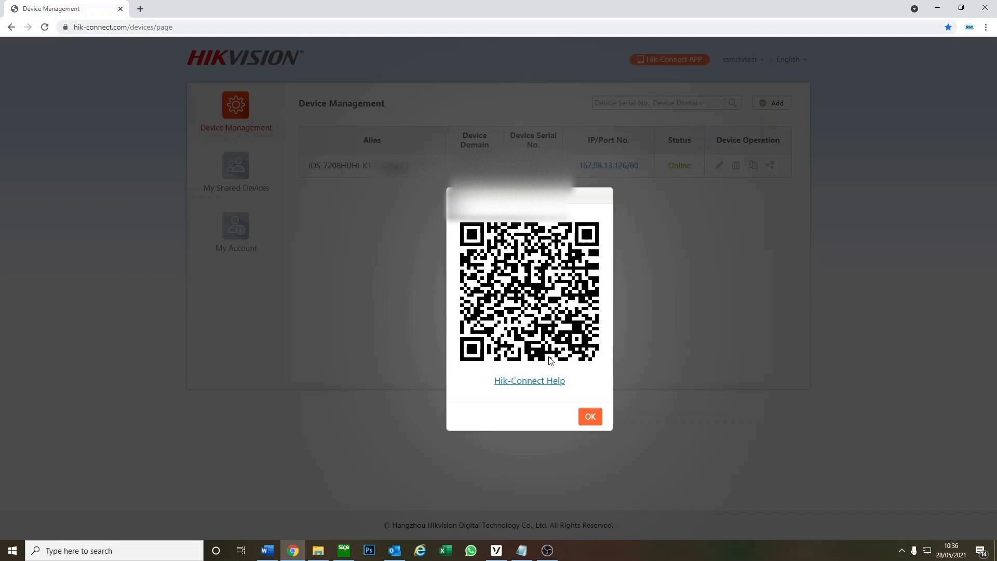
pyautogui.moveTo(426, 184)
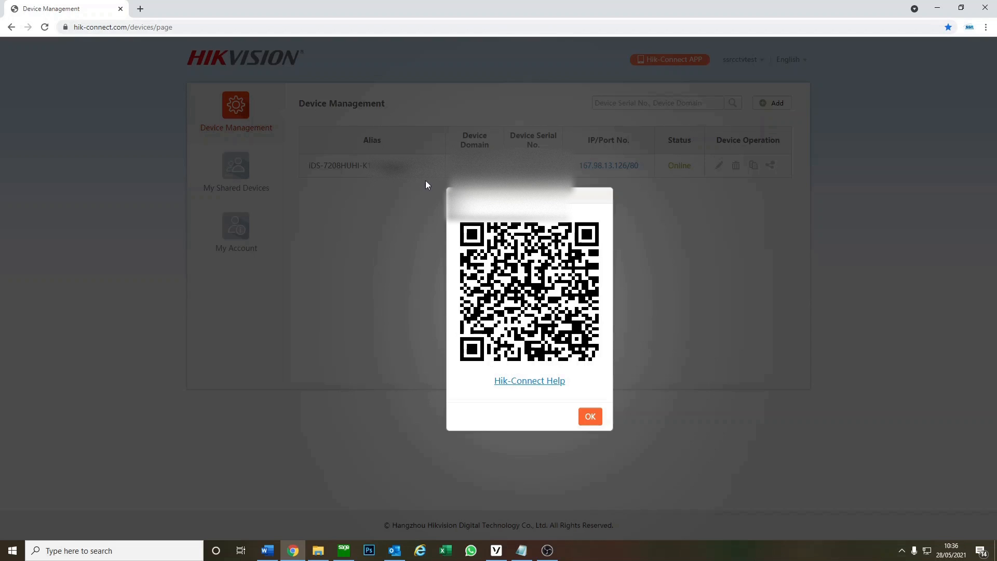
pyautogui.moveTo(718, 407)
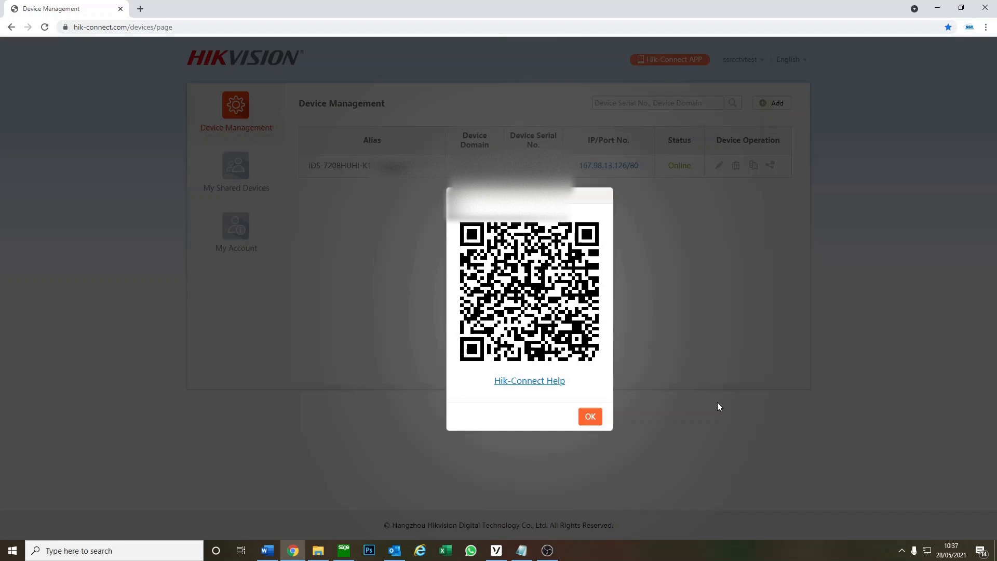
pyautogui.moveTo(734, 299)
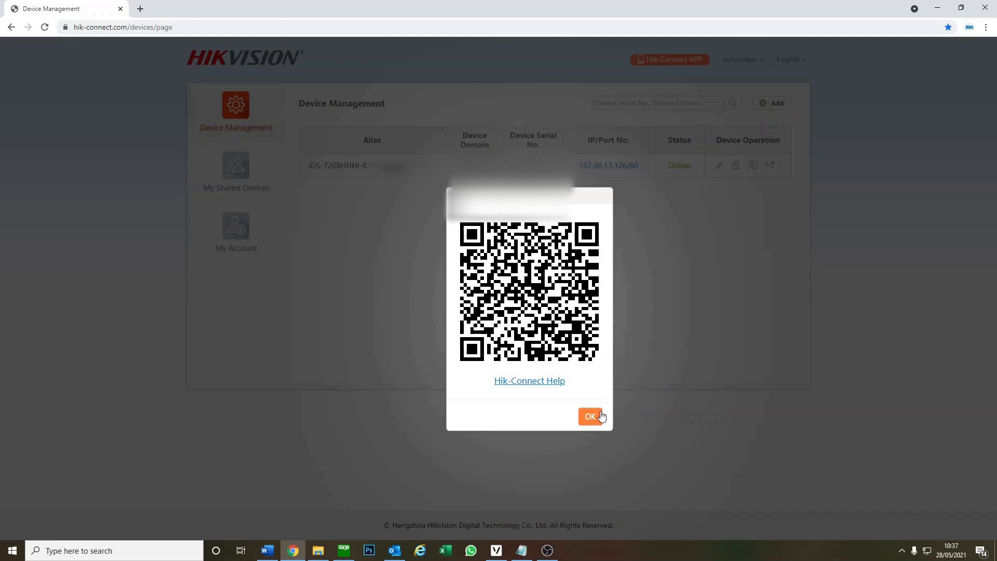
# Dismiss the QR code dialog, leaving the DVR listed Online.
pyautogui.click(589, 416)
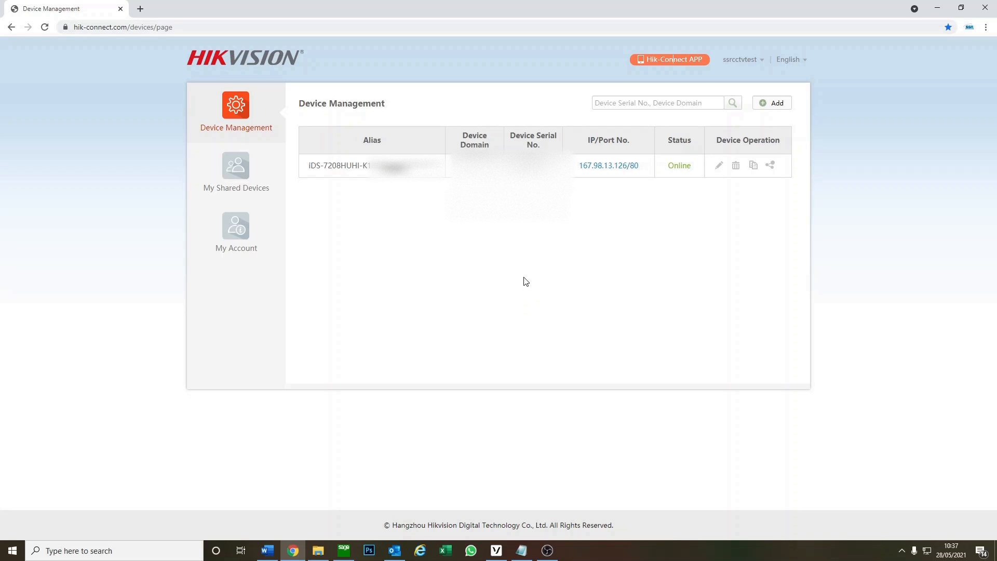
pyautogui.moveTo(283, 107)
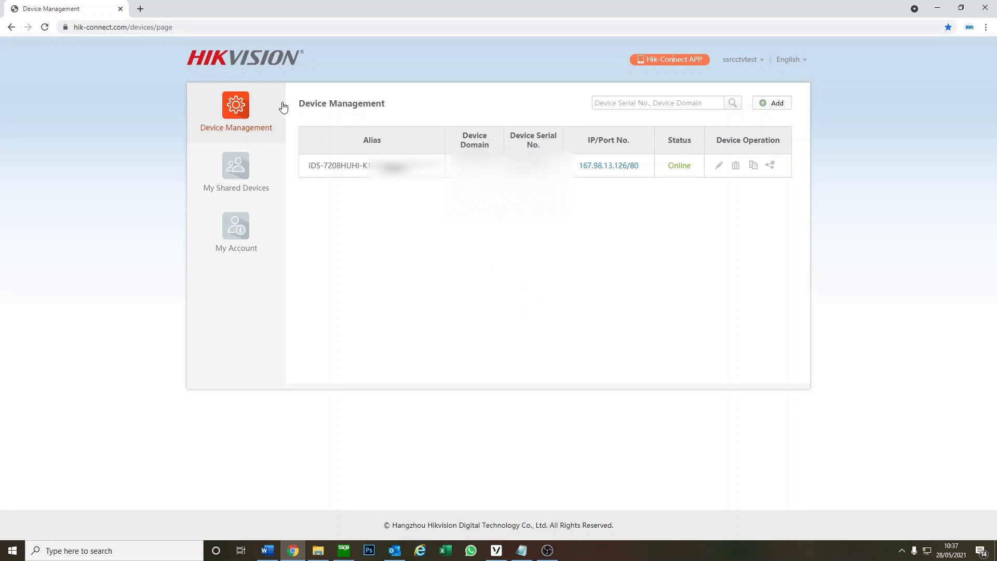
pyautogui.moveTo(283, 107)
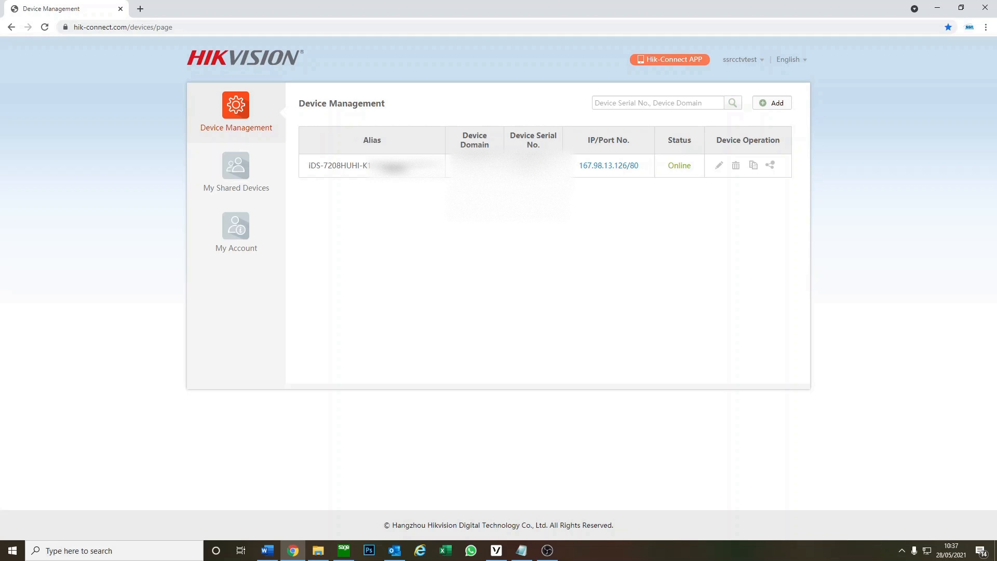
pyautogui.moveTo(454, 112)
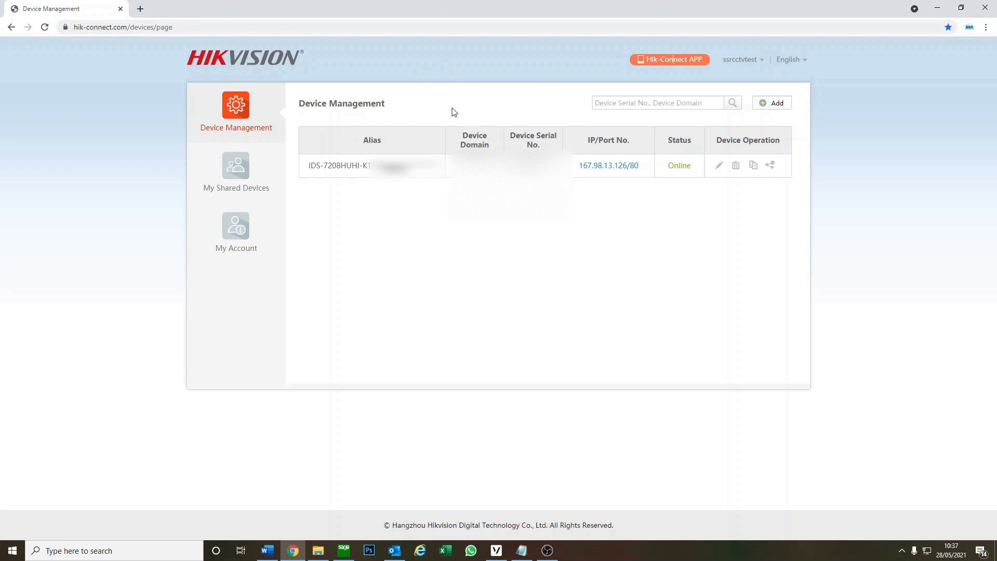
pyautogui.moveTo(444, 232)
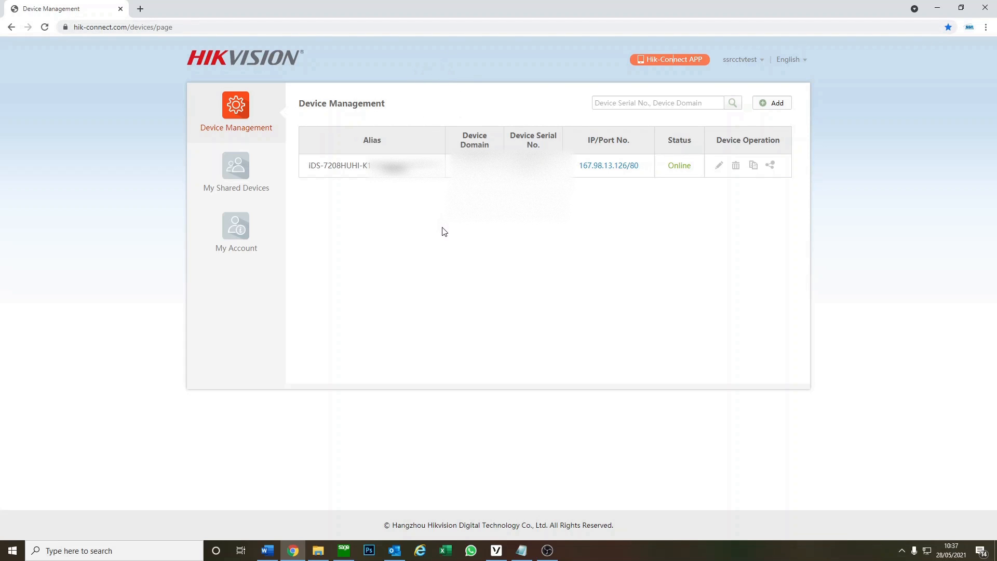
pyautogui.moveTo(632, 238)
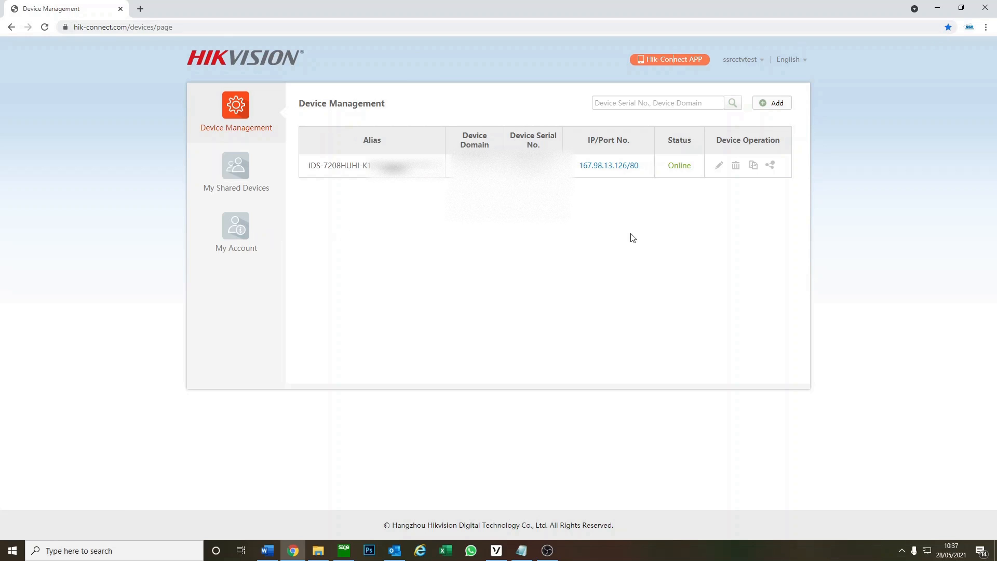
pyautogui.moveTo(594, 263)
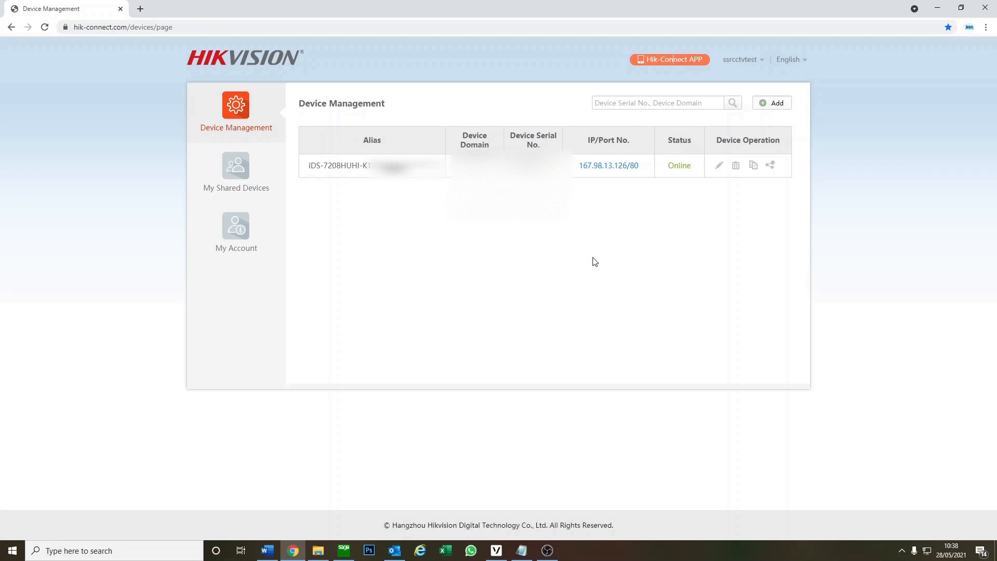
pyautogui.moveTo(613, 244)
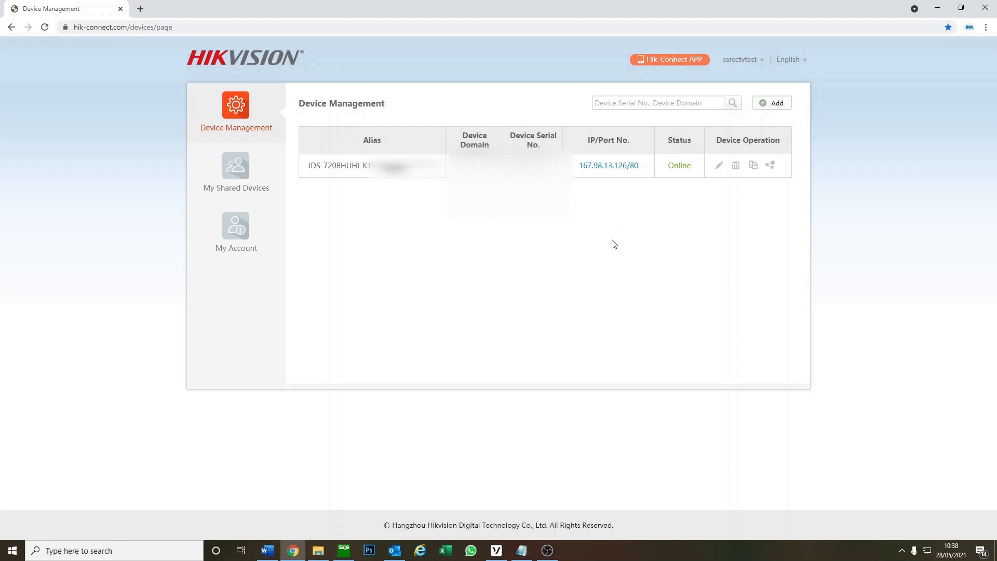